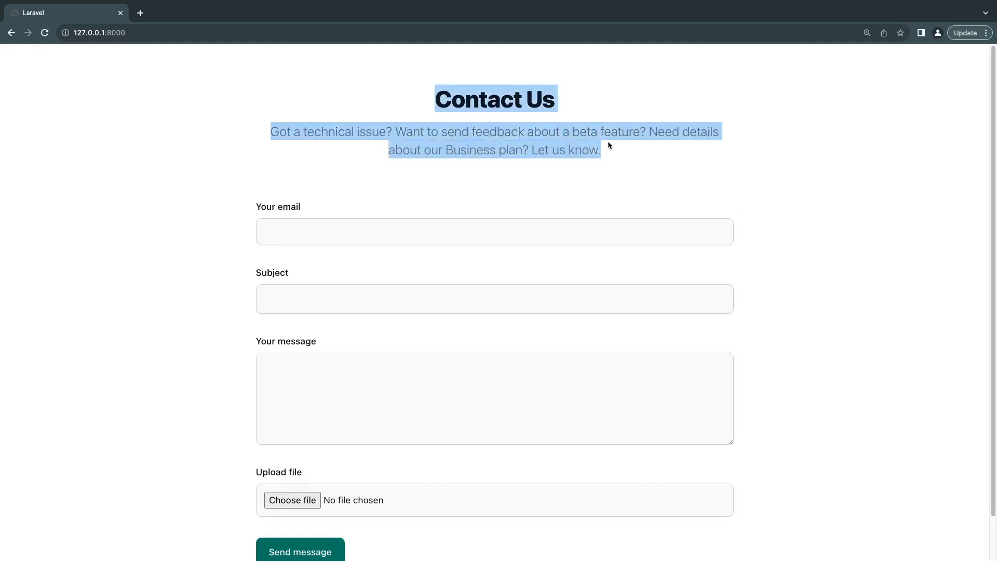
scroll(down, 3)
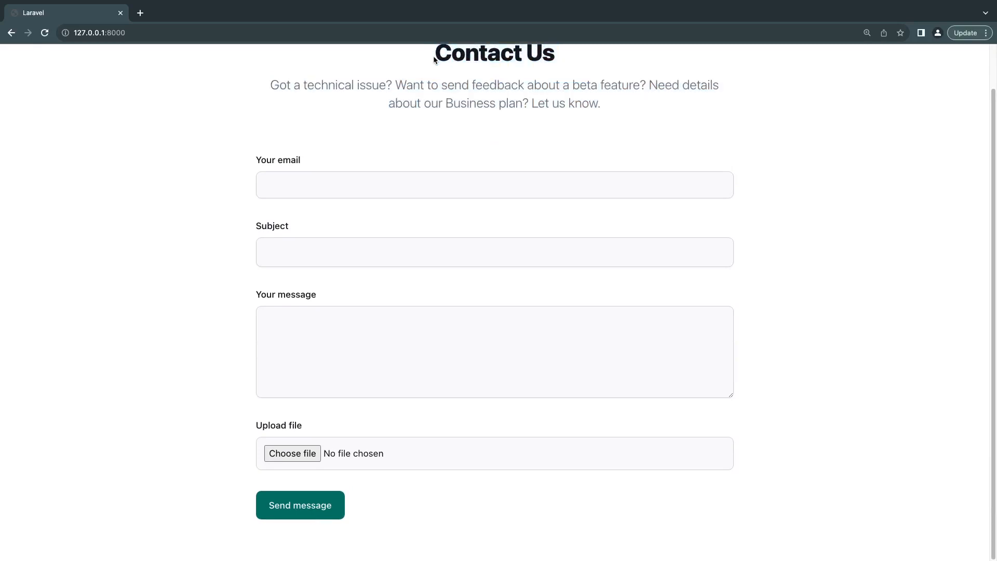
scroll(up, 3)
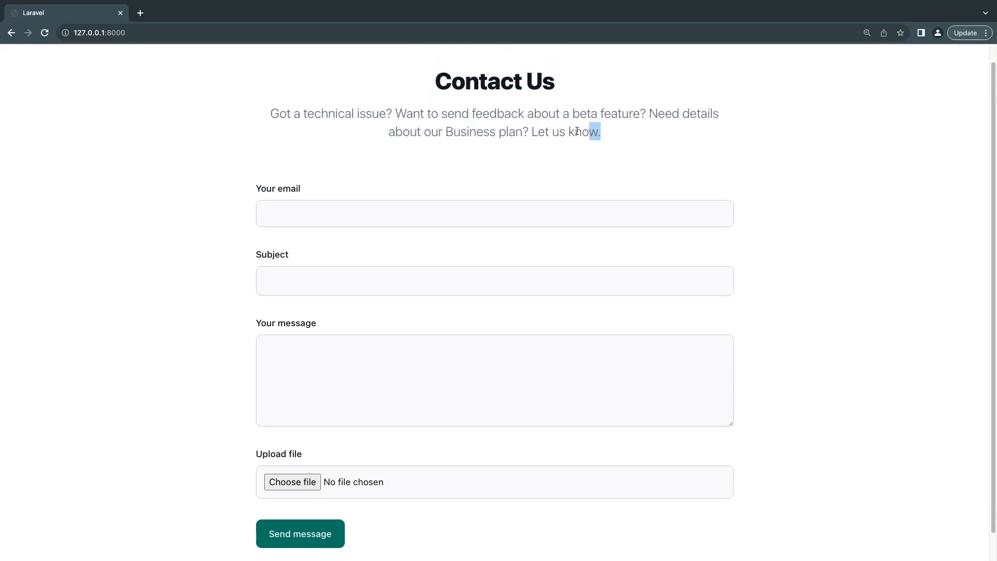
scroll(down, 3)
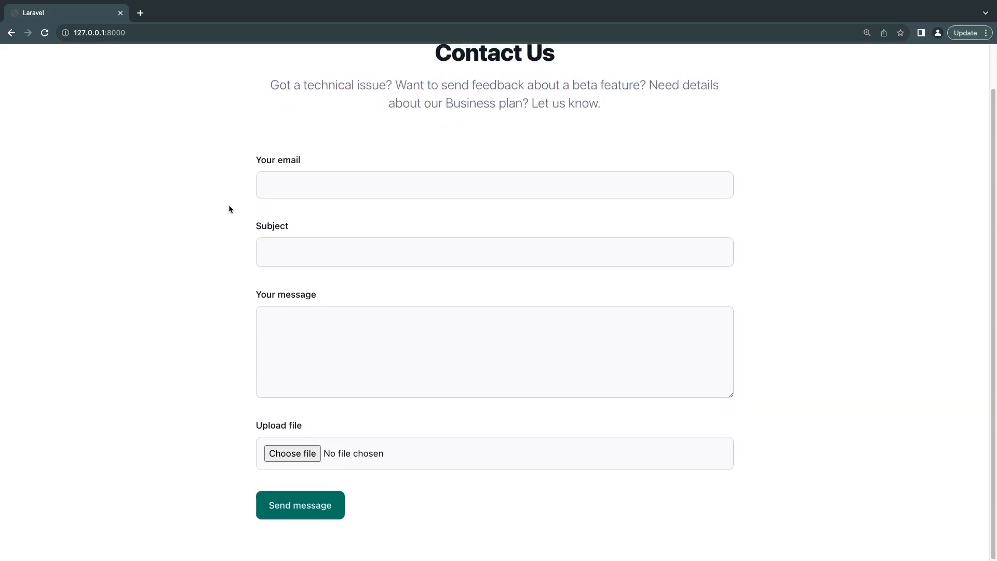
text(alex@test.com)
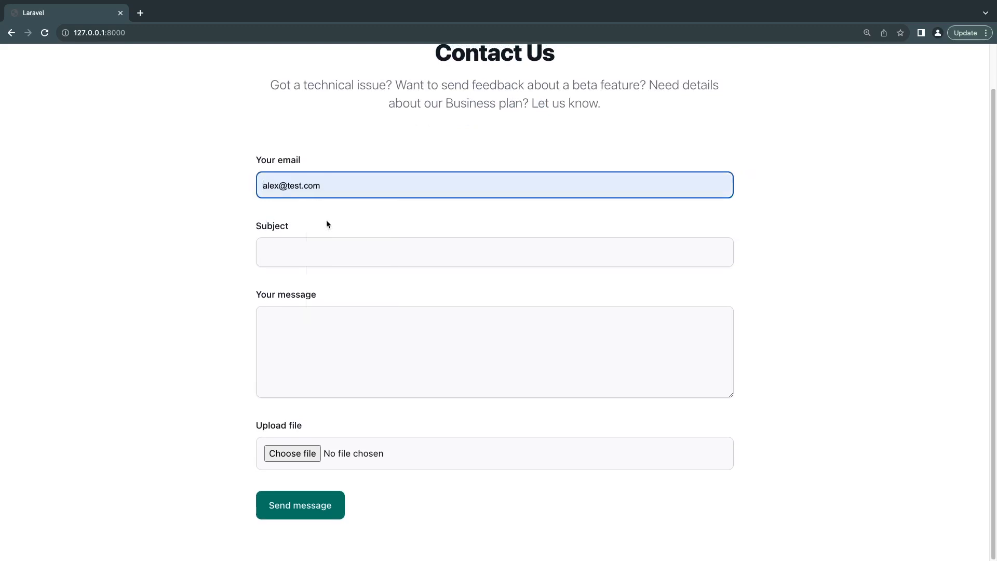
text(asdfas)
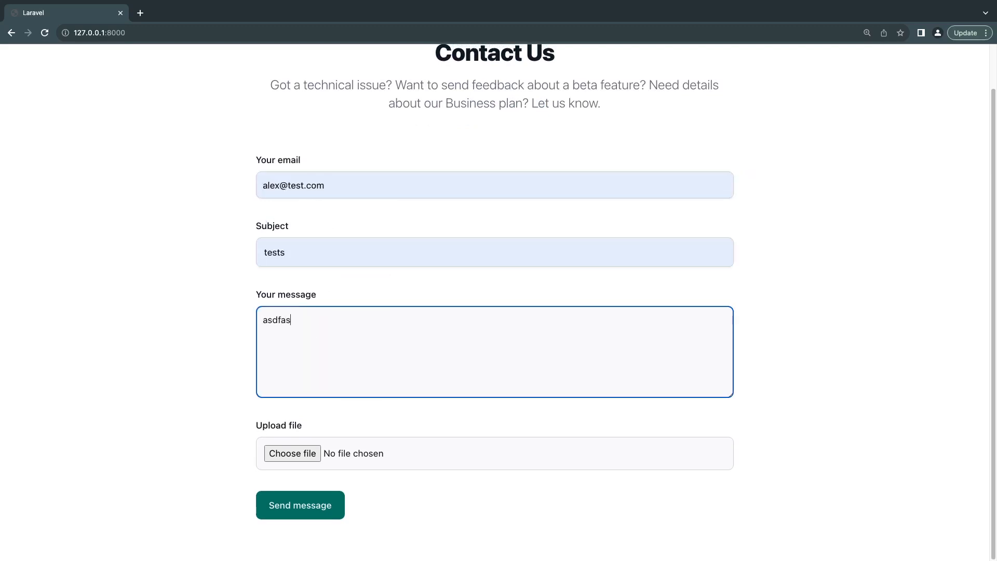
Step: Attach datatable.png and send the message
click(291, 453)
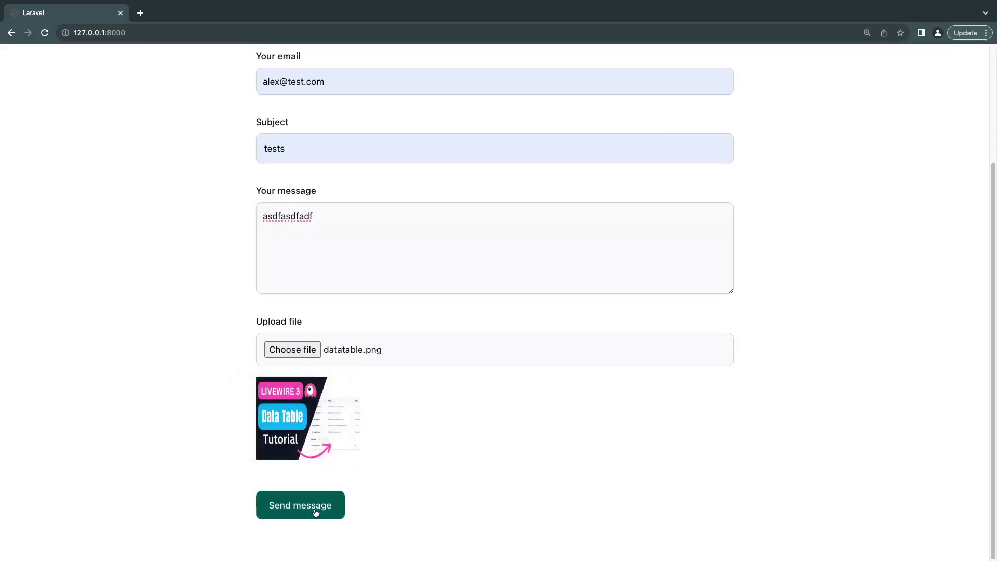
click(299, 505)
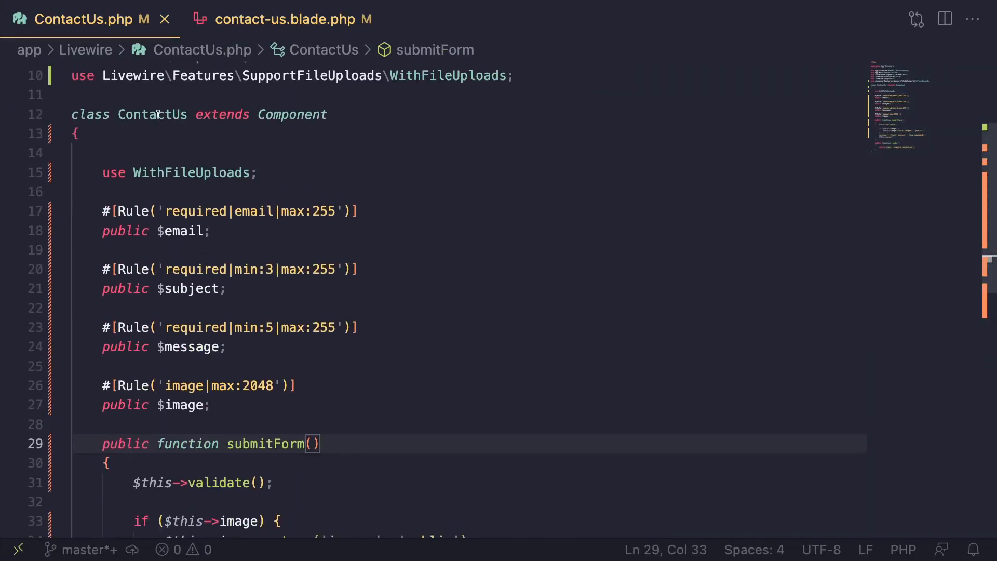
Step: Review the WithFileUploads trait and image property, then add a blank line before the success flash message
click(258, 173)
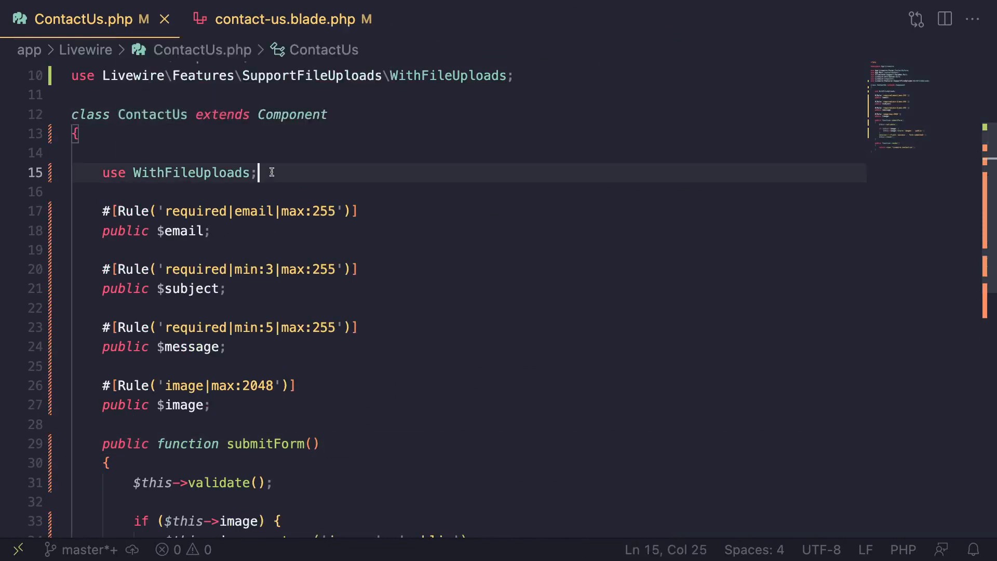
double_click(113, 173)
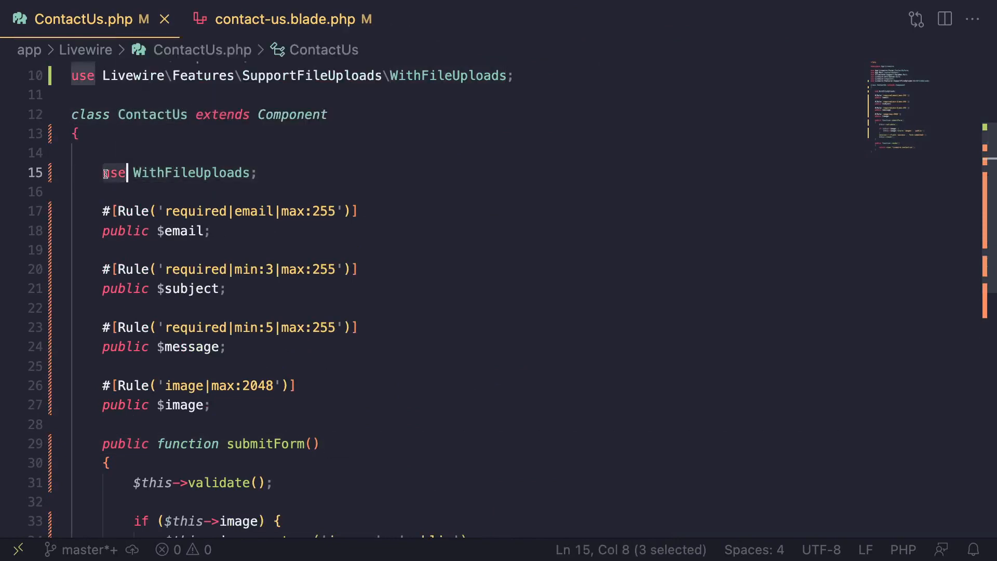
click(261, 172)
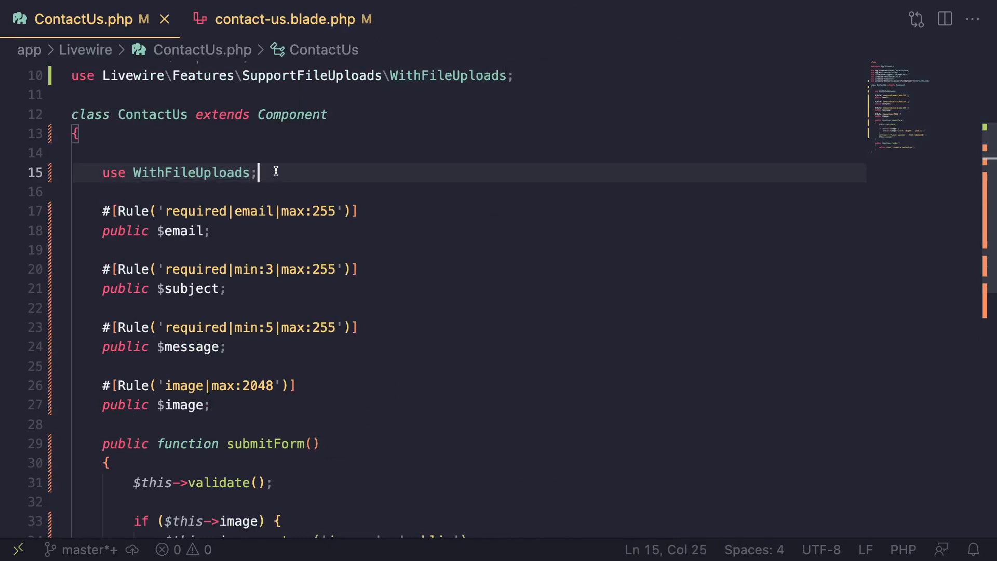
scroll(down, 3)
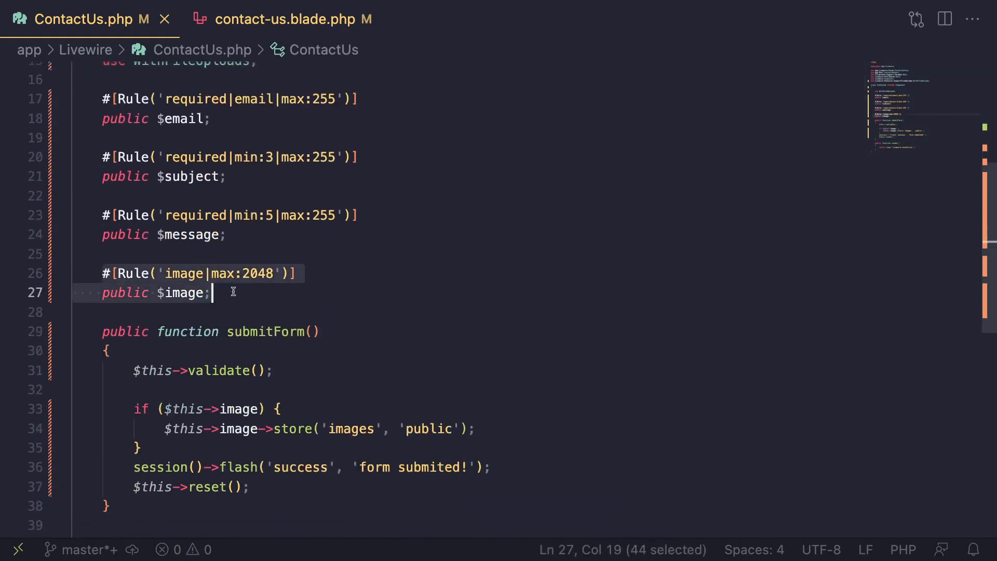
double_click(183, 293)
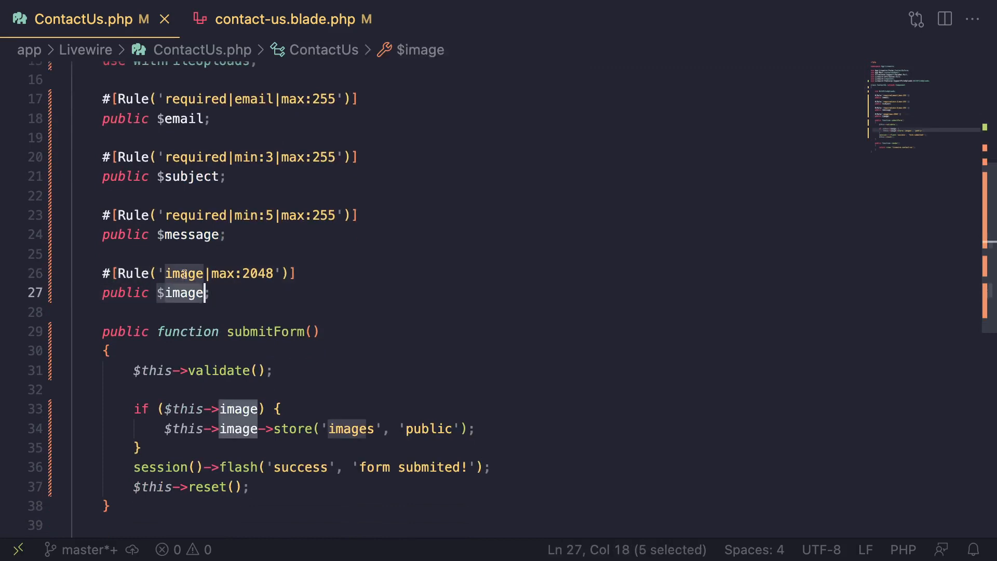
scroll(down, 3)
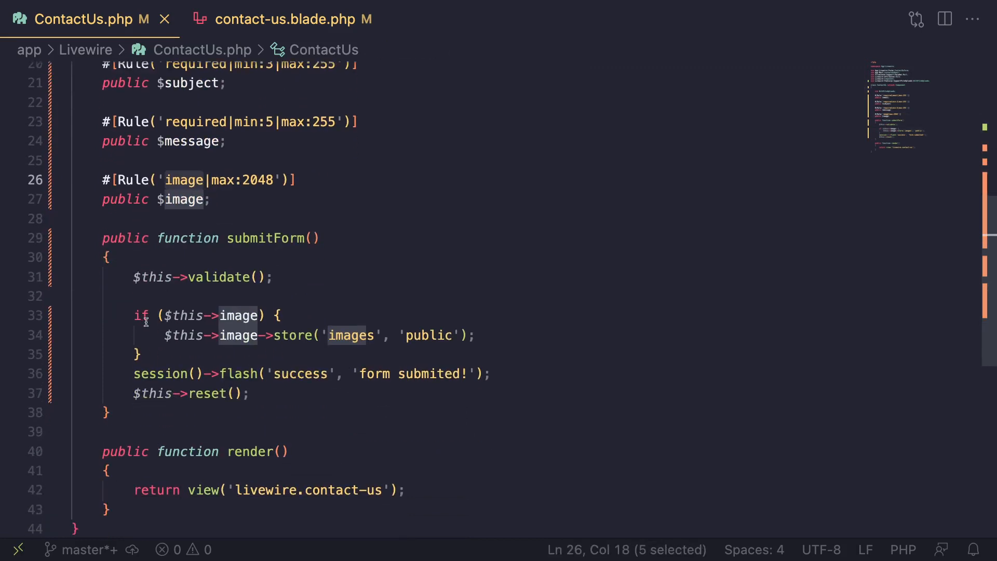
key(enter)
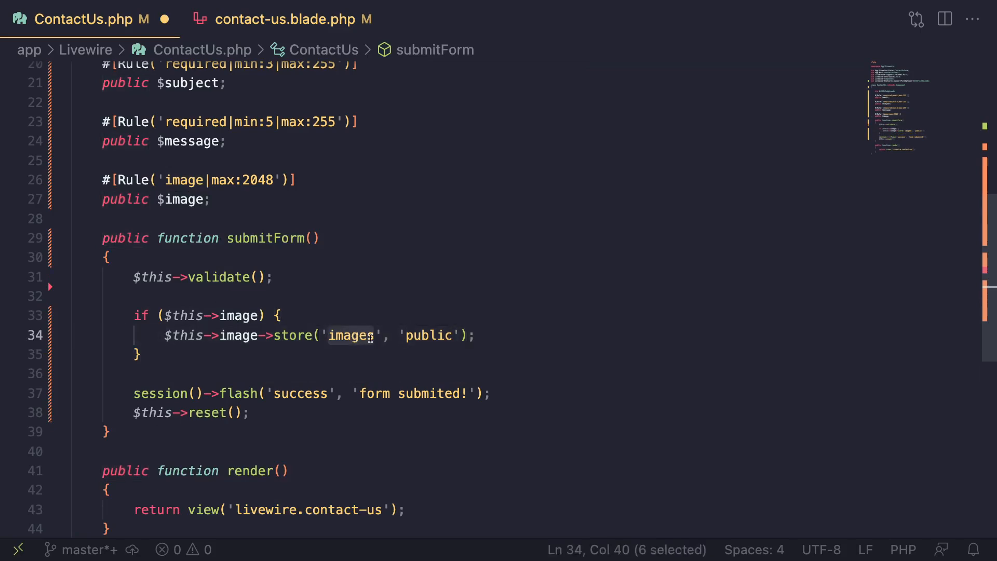
Step: Preview the stored PNG under storage/app/public/images in the Explorer, then return to ContactUs.php
click(17, 548)
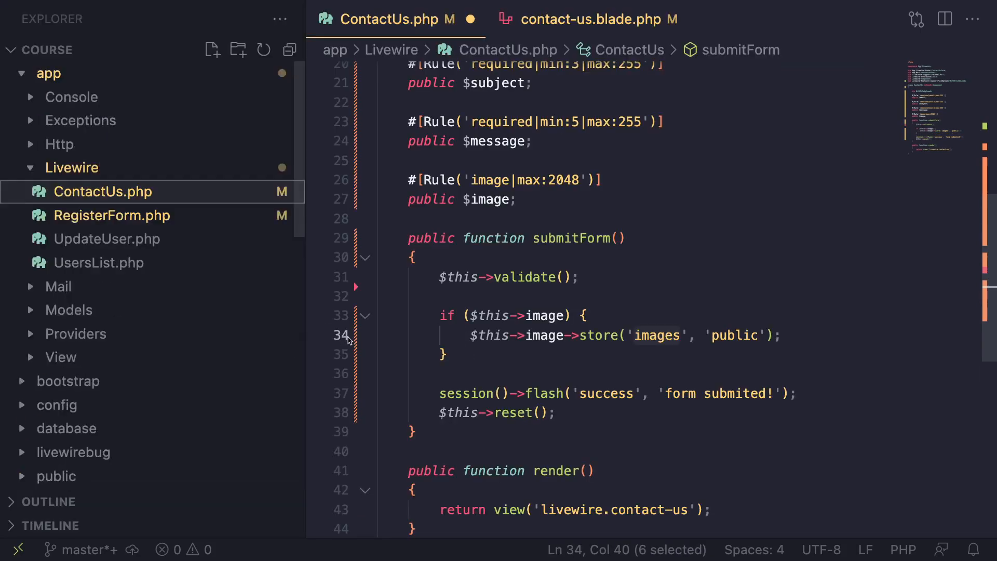
scroll(down, 3)
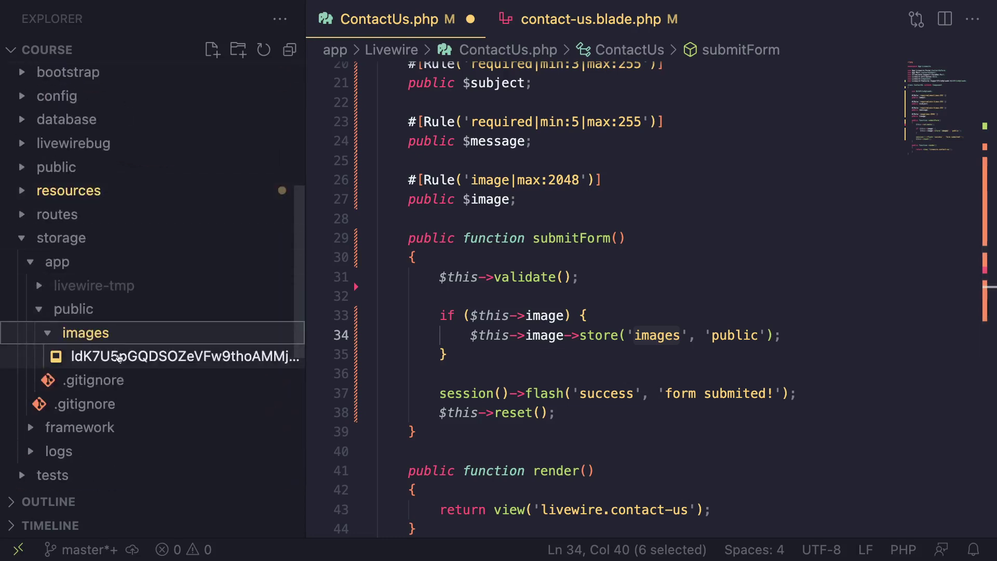
click(186, 357)
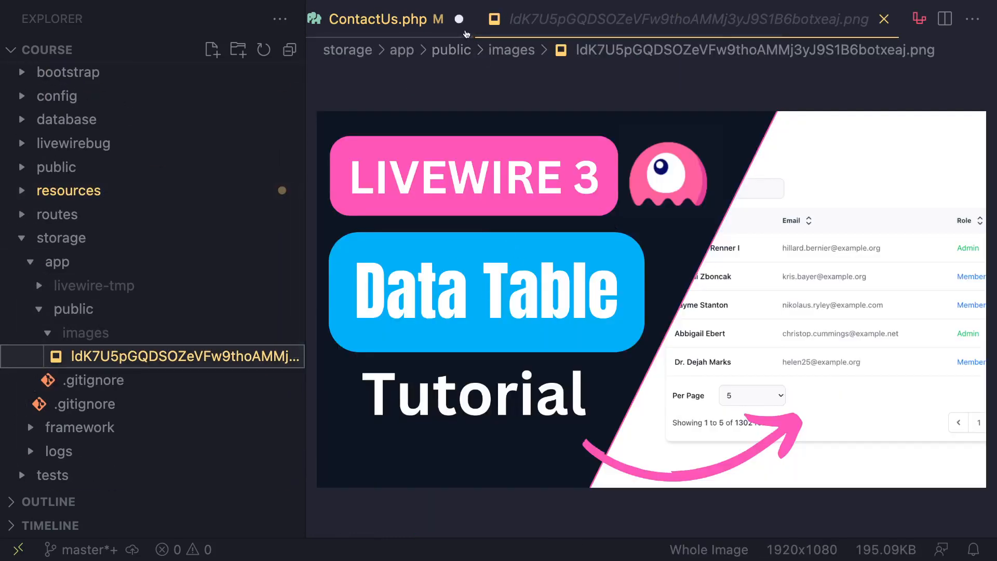
click(381, 18)
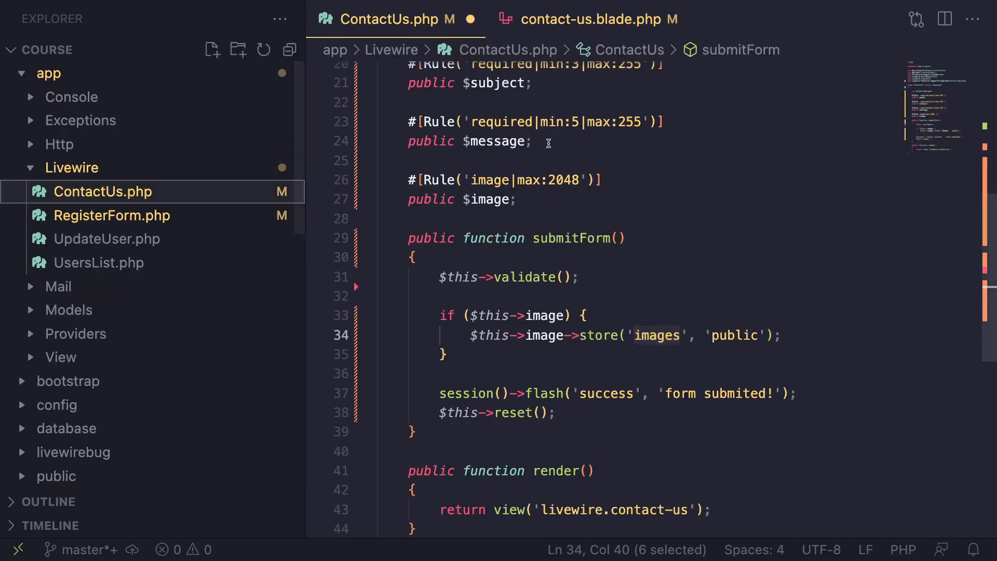
mouse_move(471, 214)
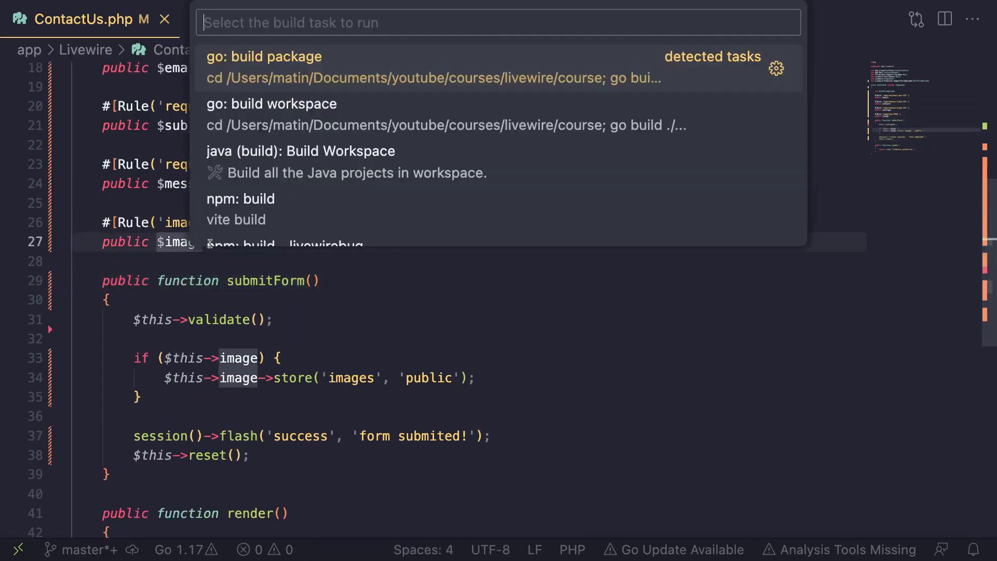
Step: Dismiss the build task list and rename public $image to $images, moving to its Rule attribute
key(Escape)
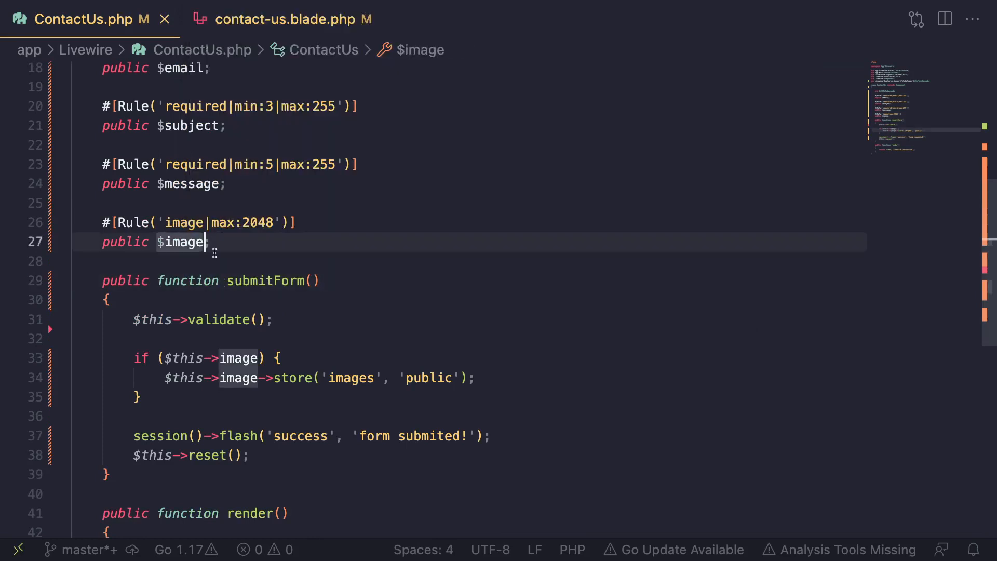
text(s)
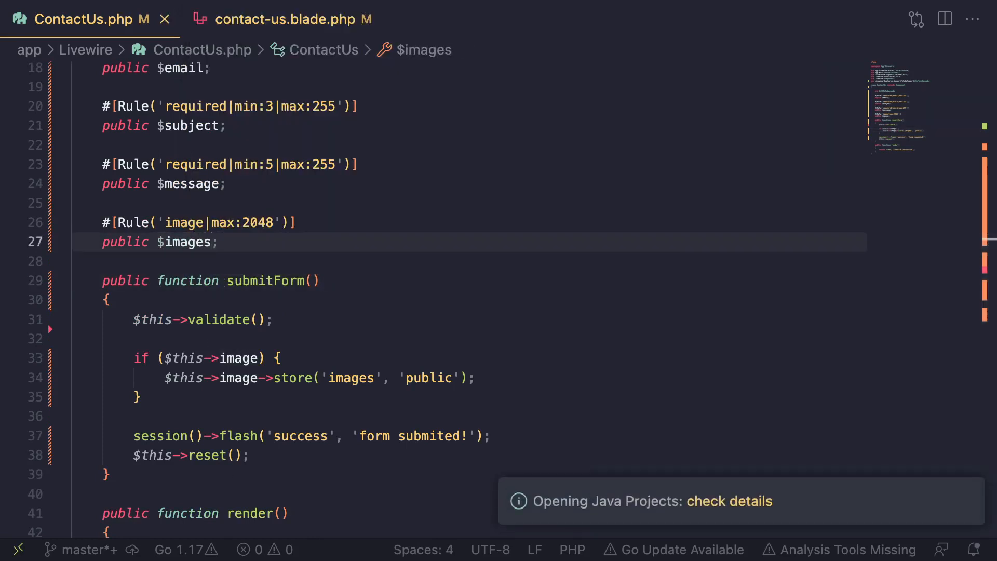
click(161, 222)
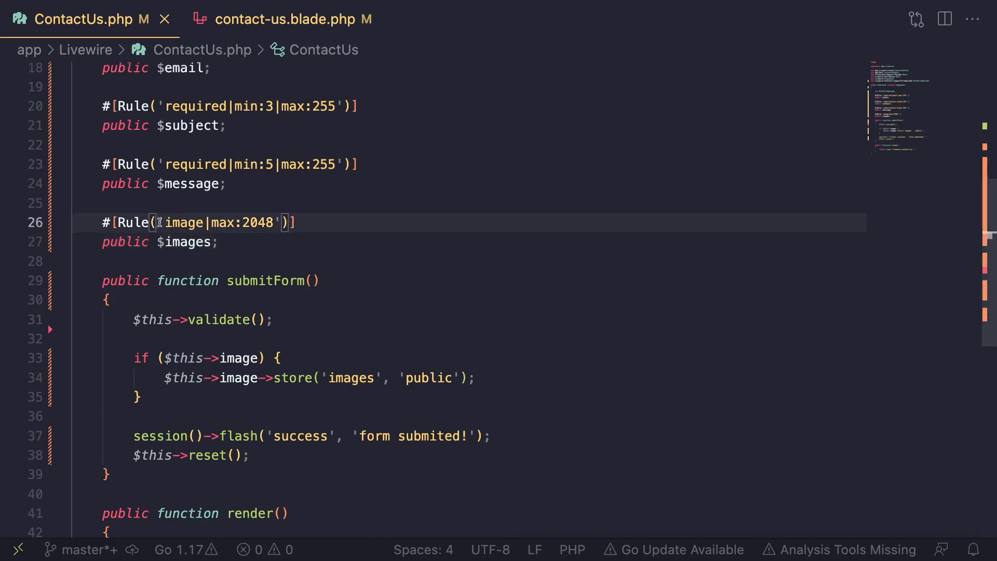
Step: Rewrite the Rule attribute as ['images.*' => 'image|max:2048'] to validate each upload
text([])
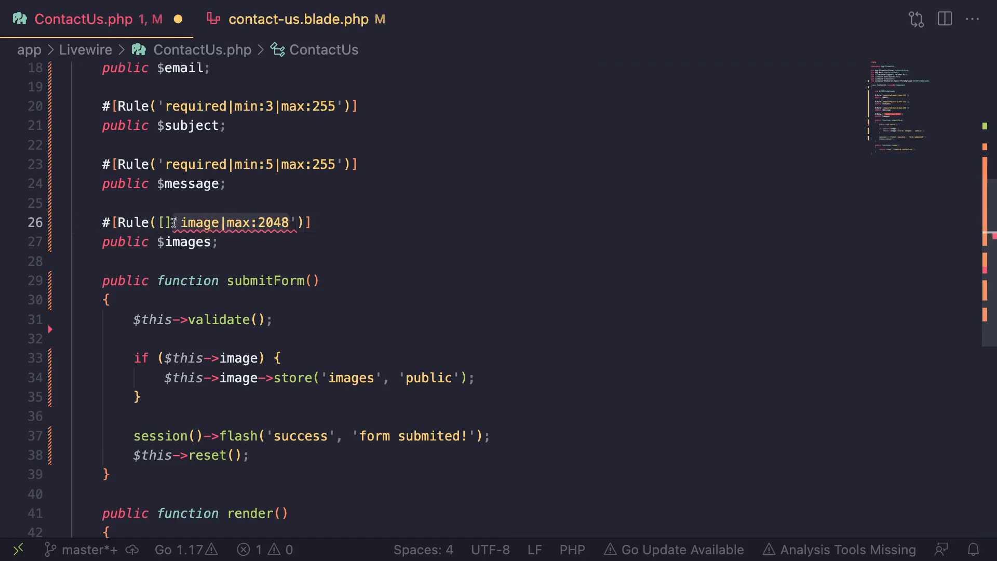
key(Backspace)
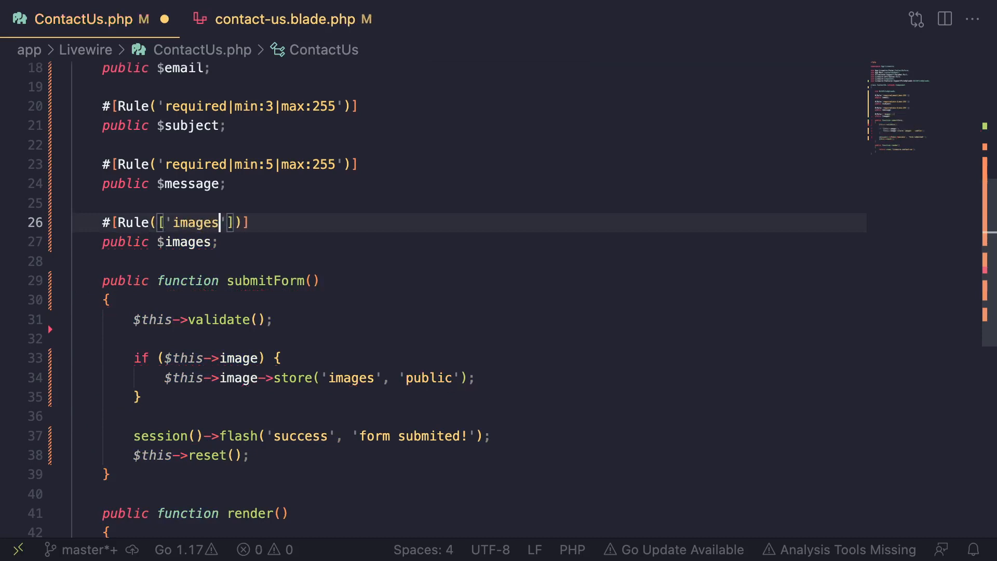
text(.*)
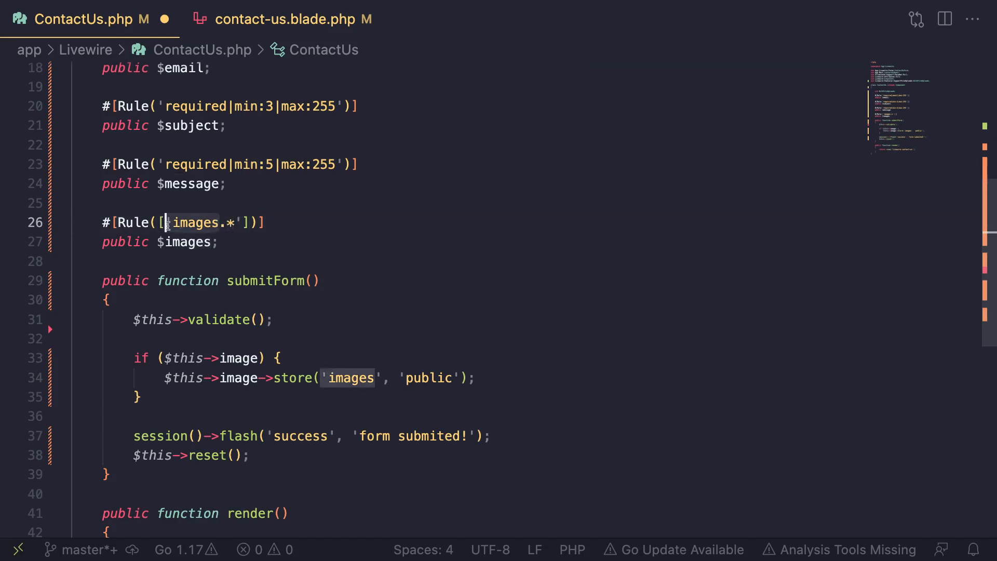
click(187, 242)
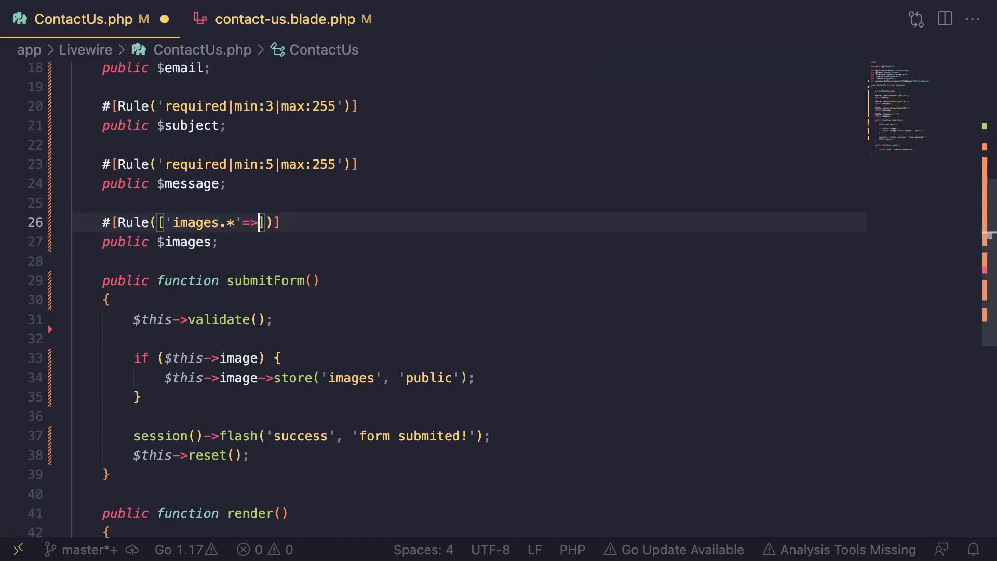
text('image|max:2048')
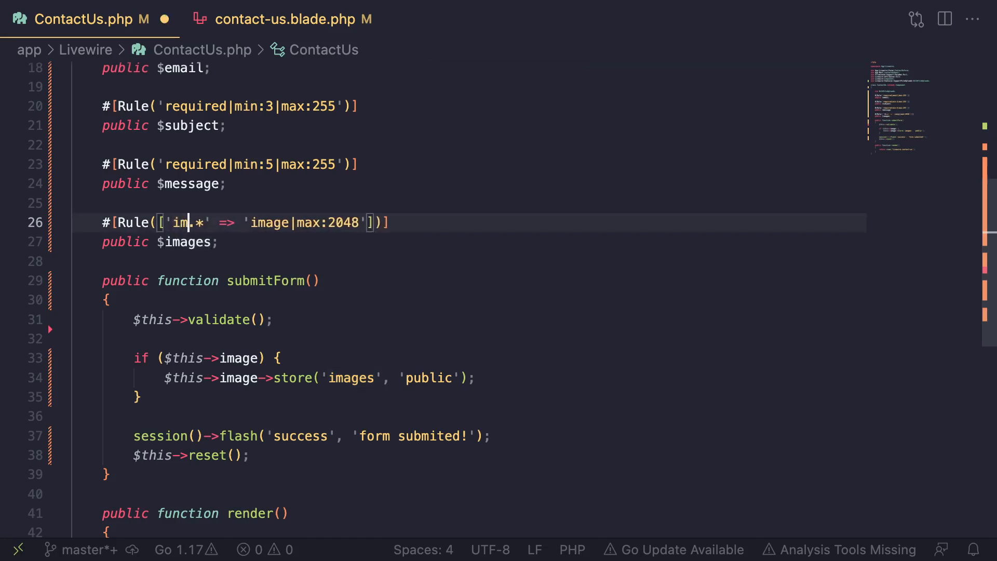
Step: Fix the property name to $images and select the image-storing if block
text(ages)
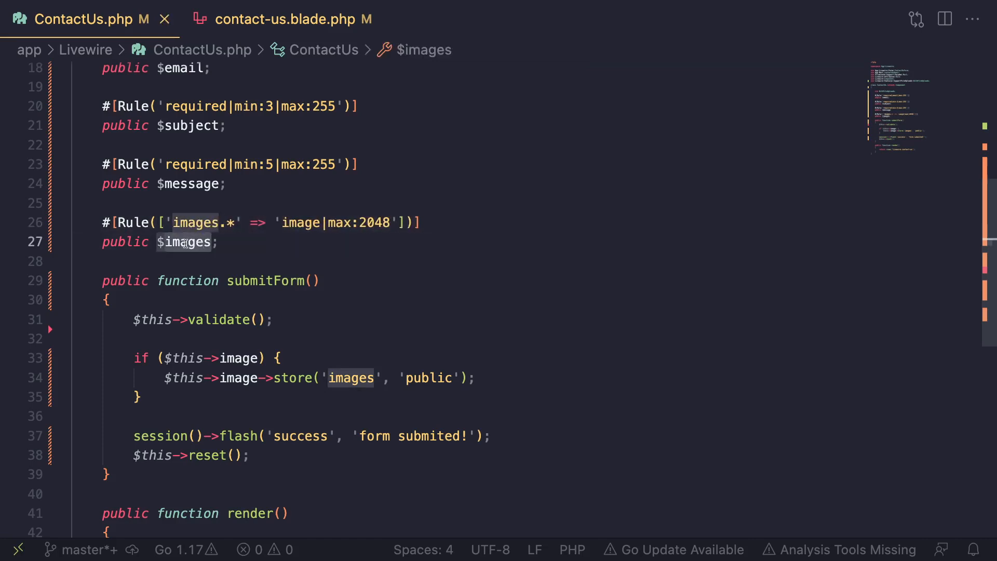
click(254, 242)
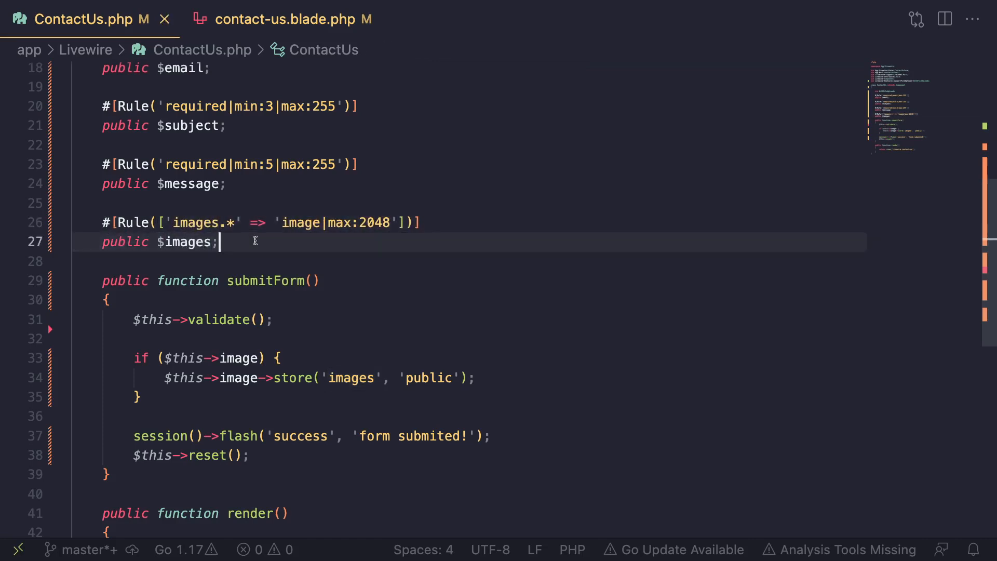
click(219, 319)
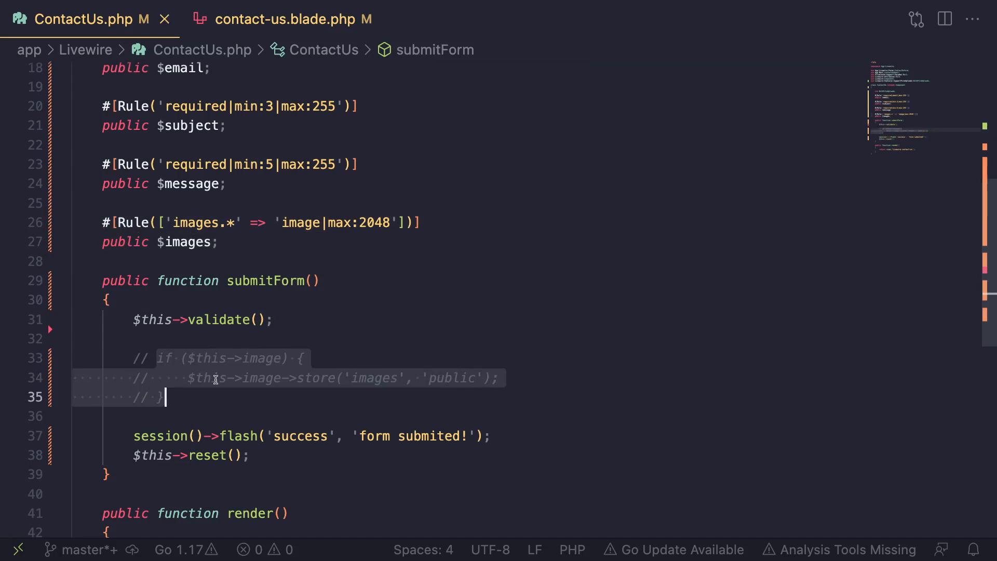
mouse_move(287, 360)
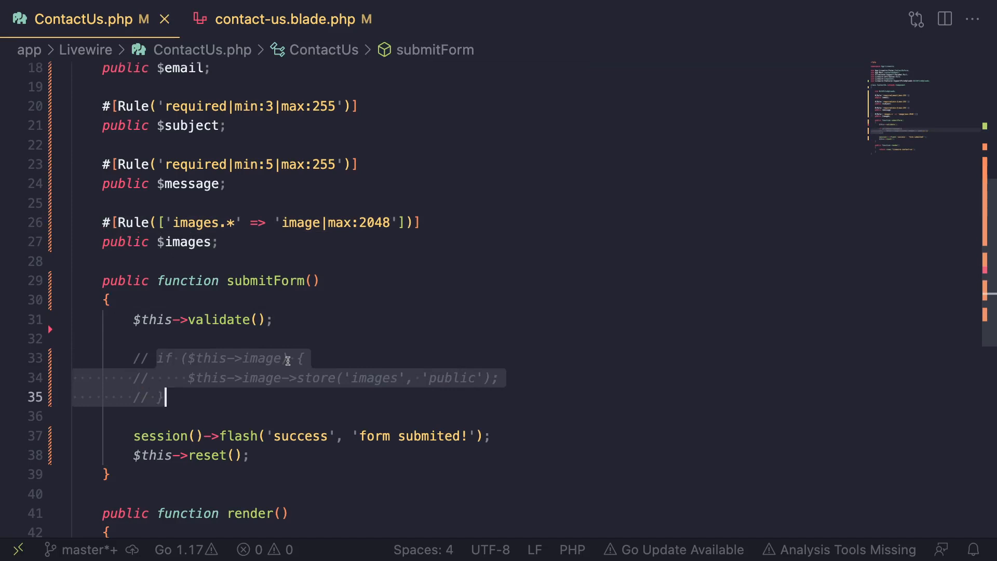
mouse_move(419, 399)
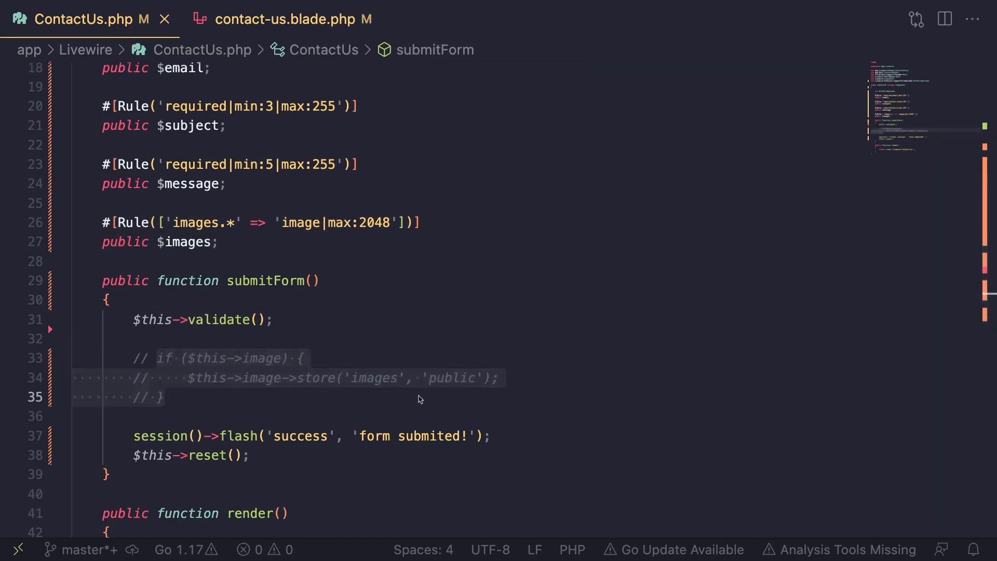
Step: Switch to the contact-us.blade.php view
click(283, 18)
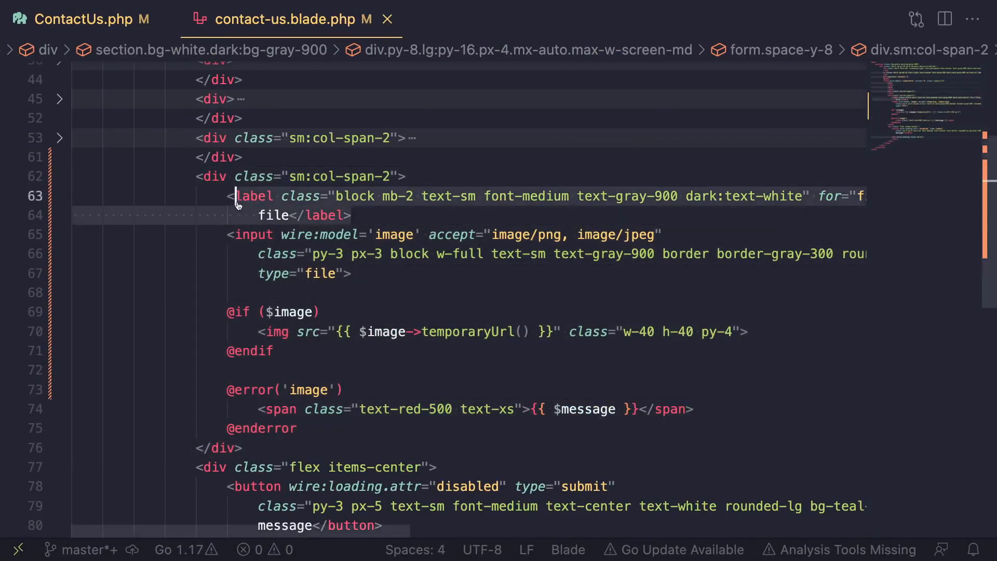
Step: Split the file input's attributes onto separate lines, add the multiple attribute, and save
key(Enter)
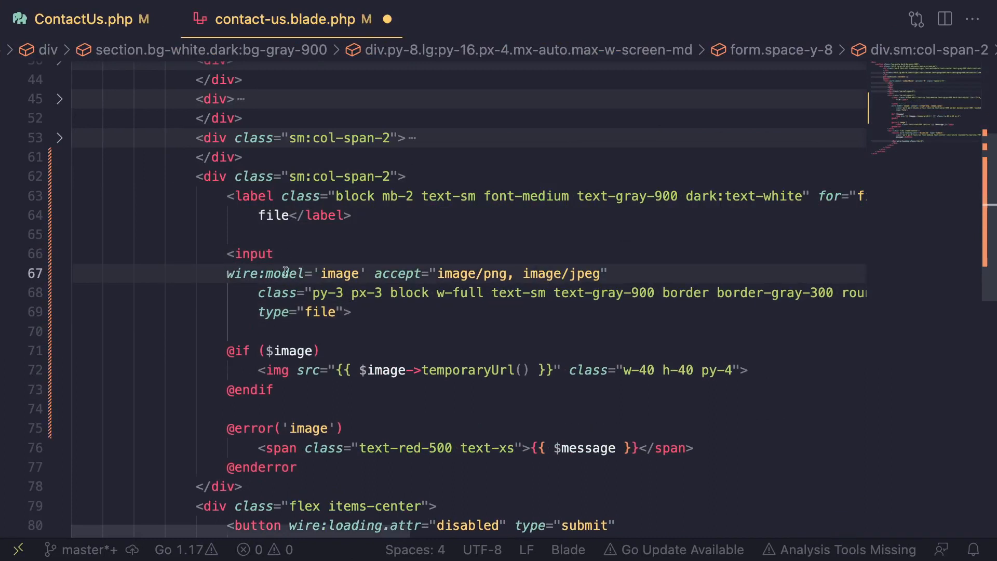
click(371, 273)
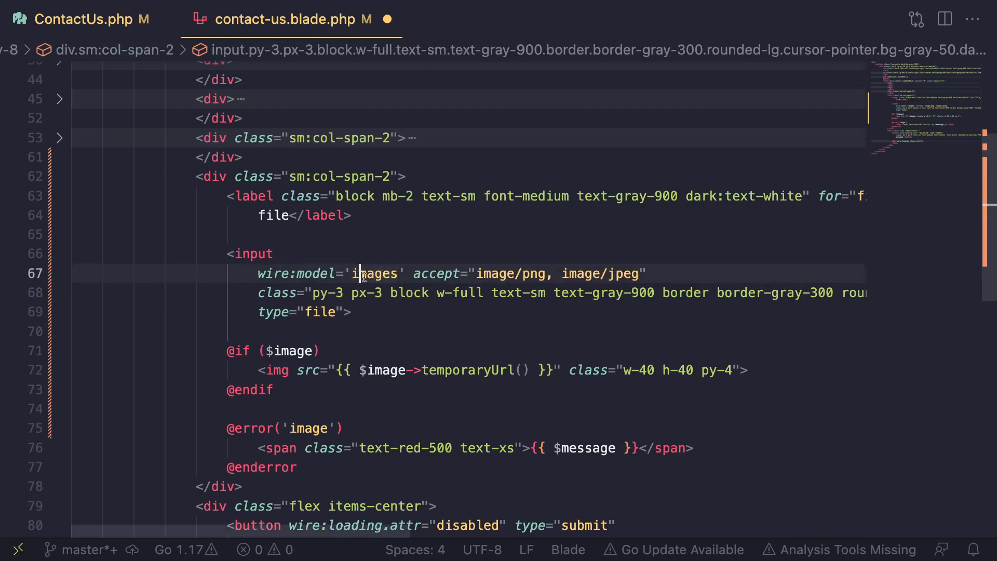
key(Enter)
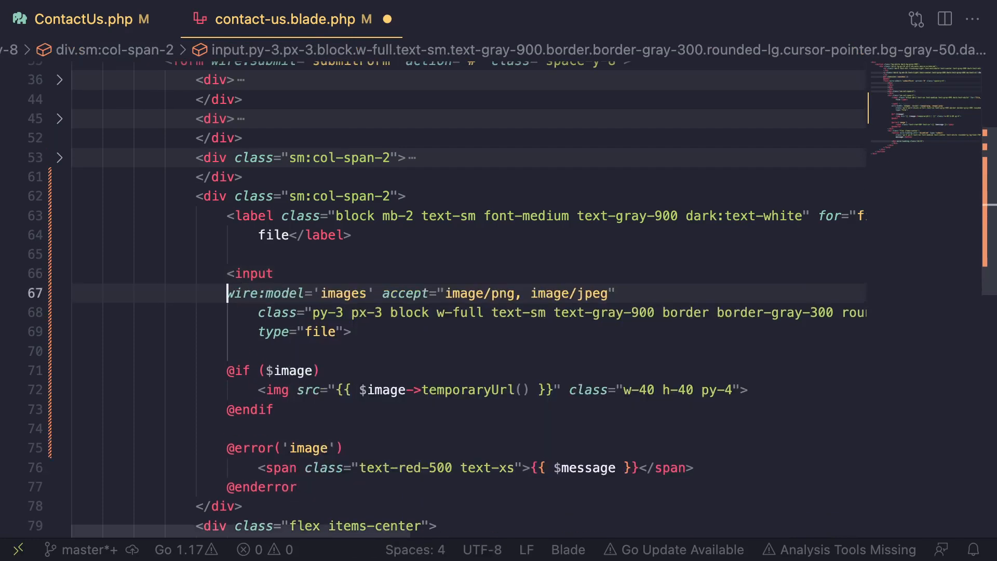
key(Enter)
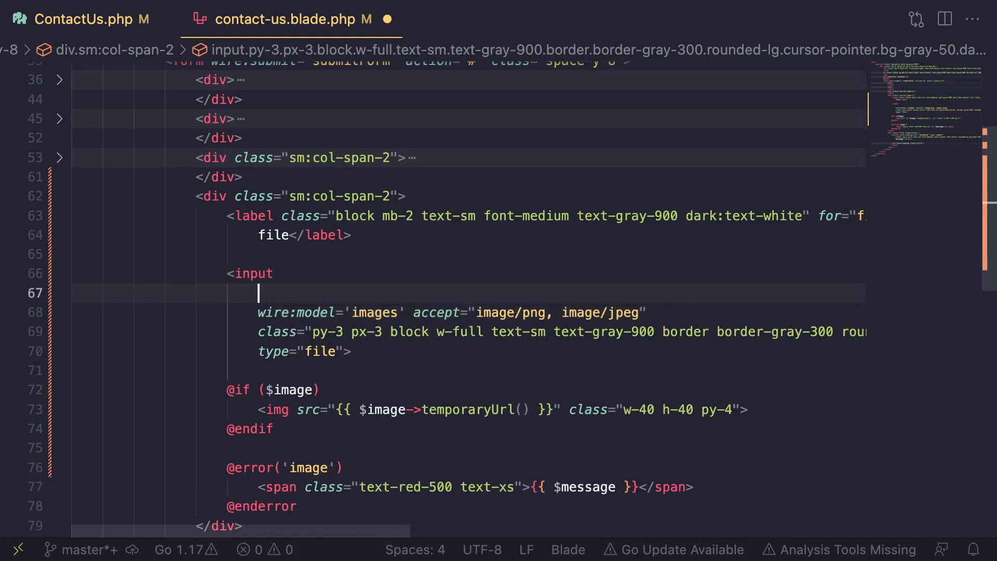
text(multiple wire:model='images' accept="image/png, image/jpeg)
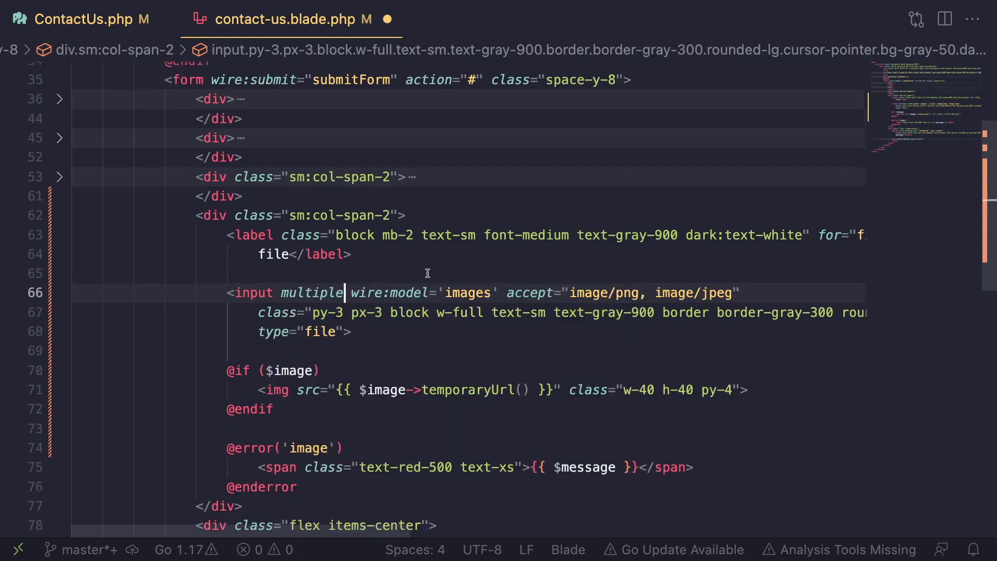
key(ctrl+s)
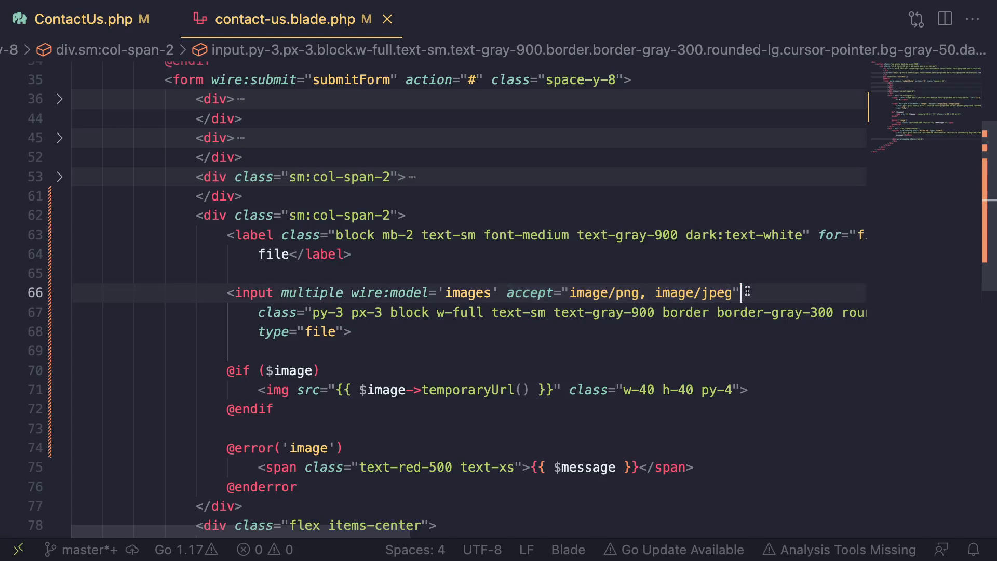
scroll(down, 3)
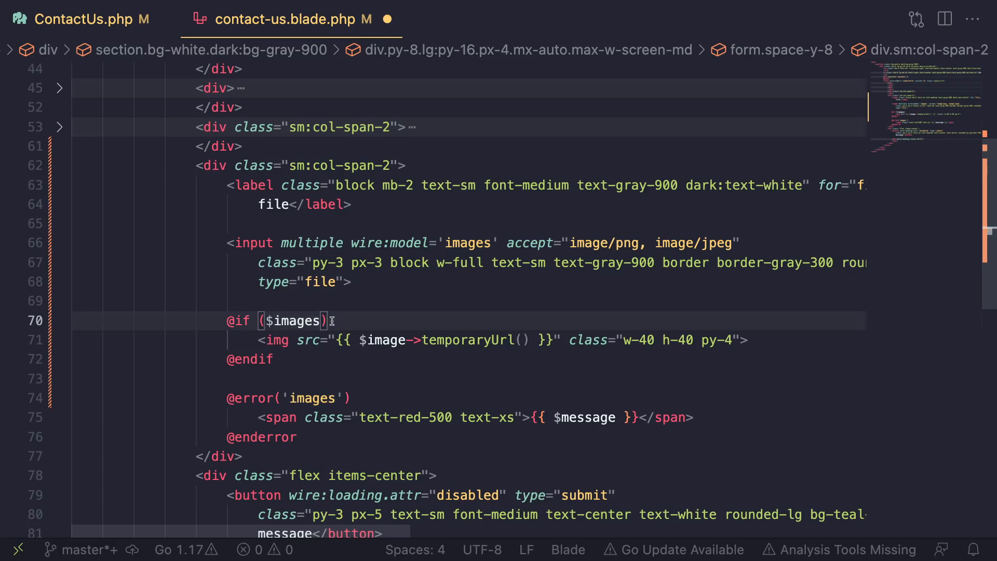
key(Enter)
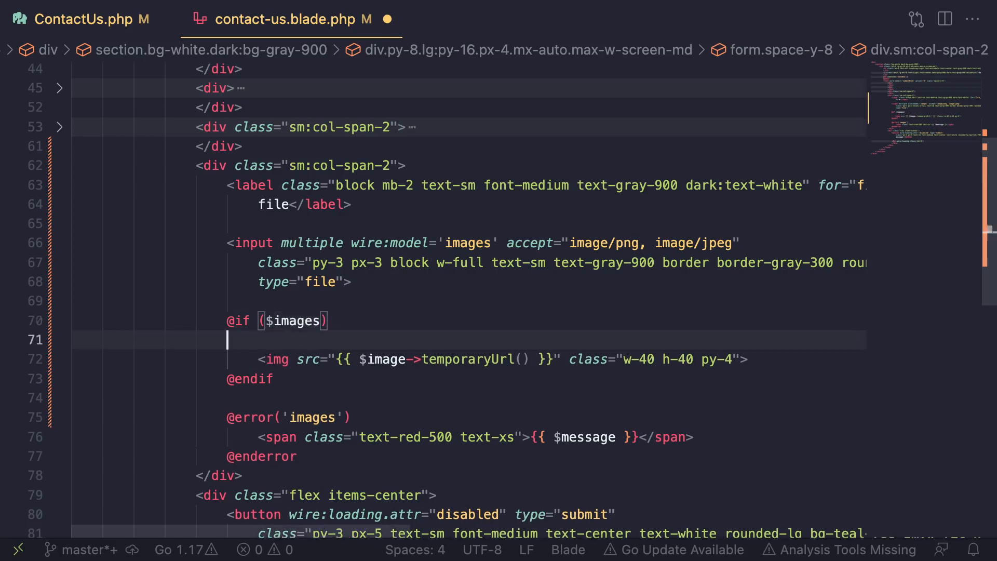
text(@foreach ($images as $image)
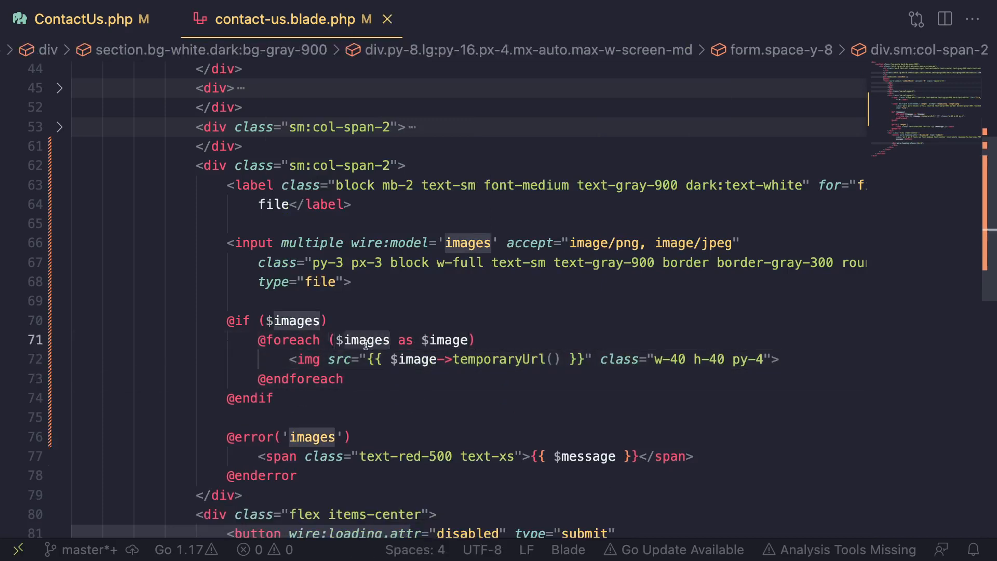
click(464, 339)
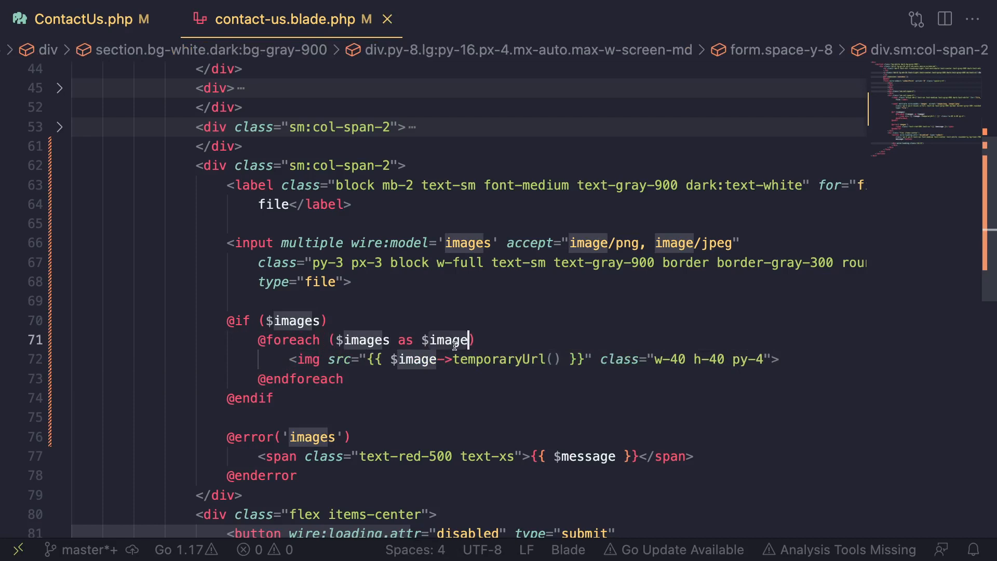
click(655, 242)
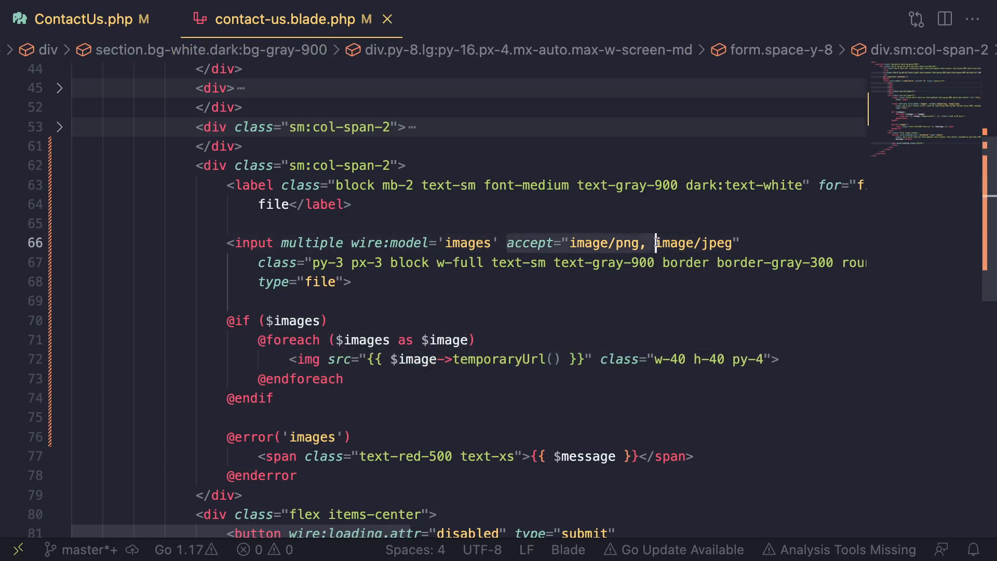
click(503, 359)
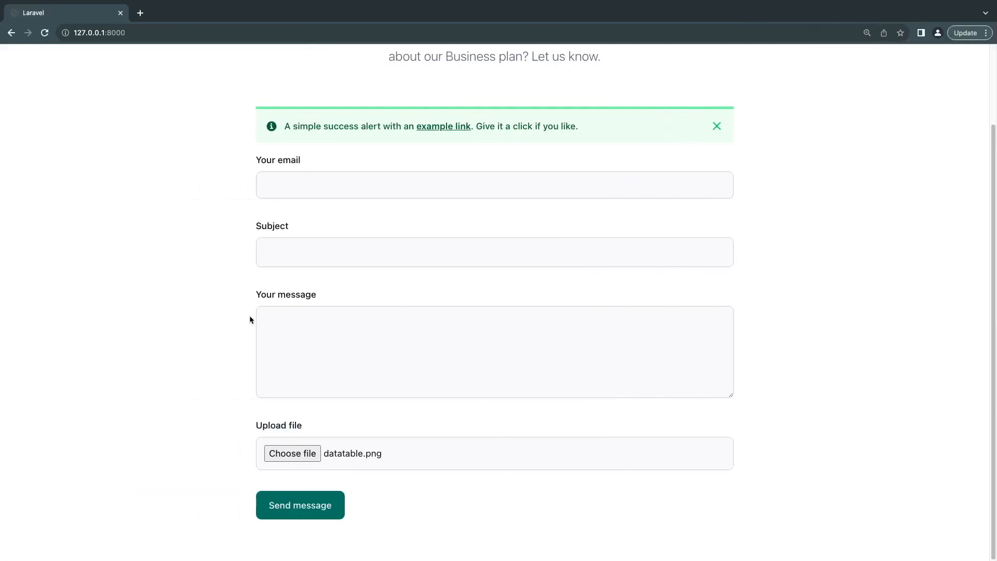
Step: Choose images twice in the file dialog so three files are attached and previewed
click(292, 453)
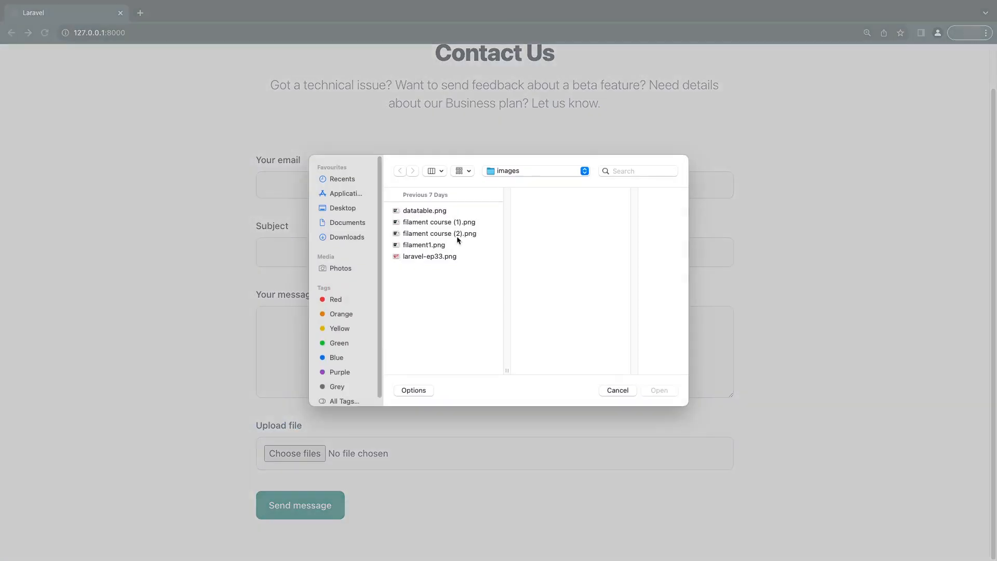
click(439, 223)
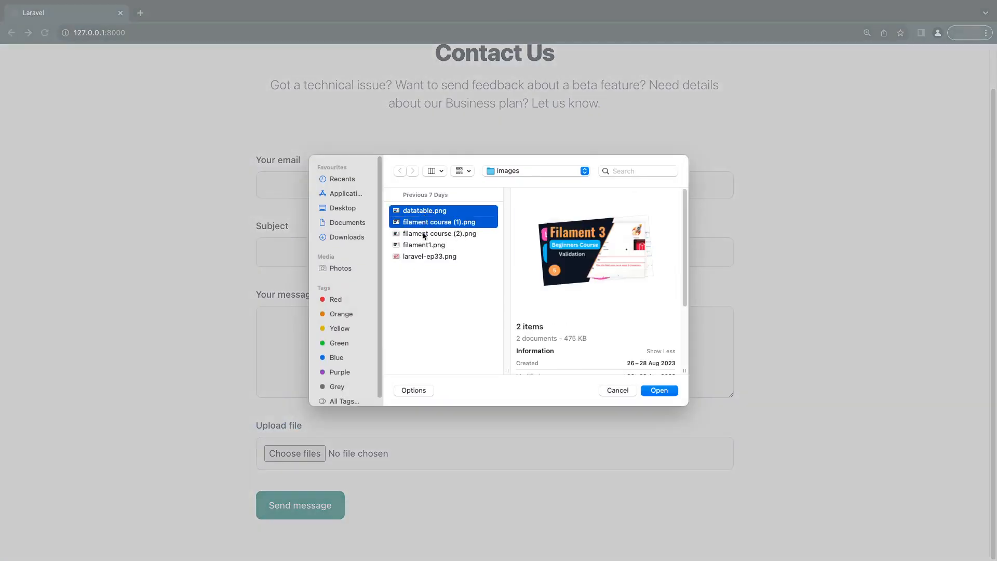
click(440, 233)
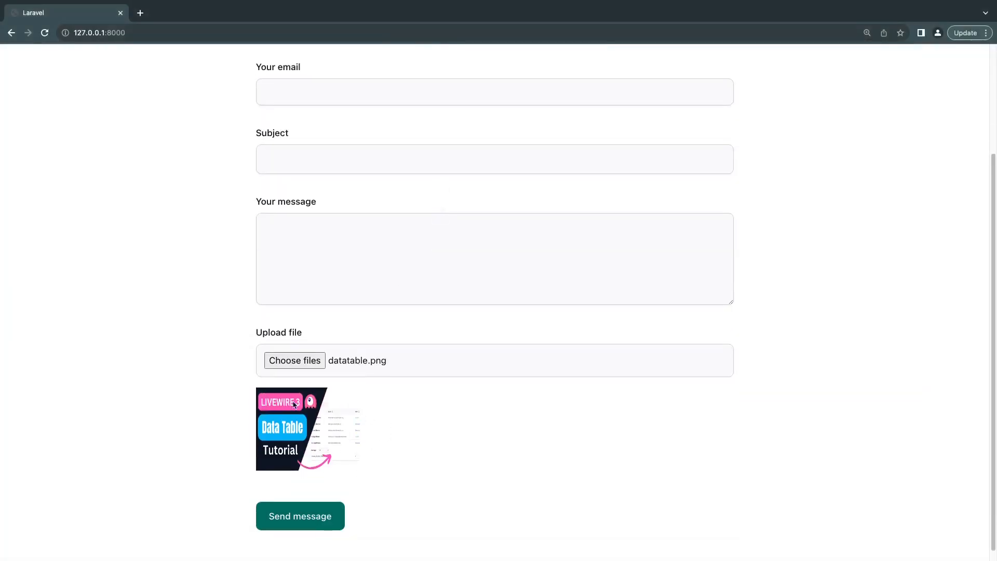
click(294, 360)
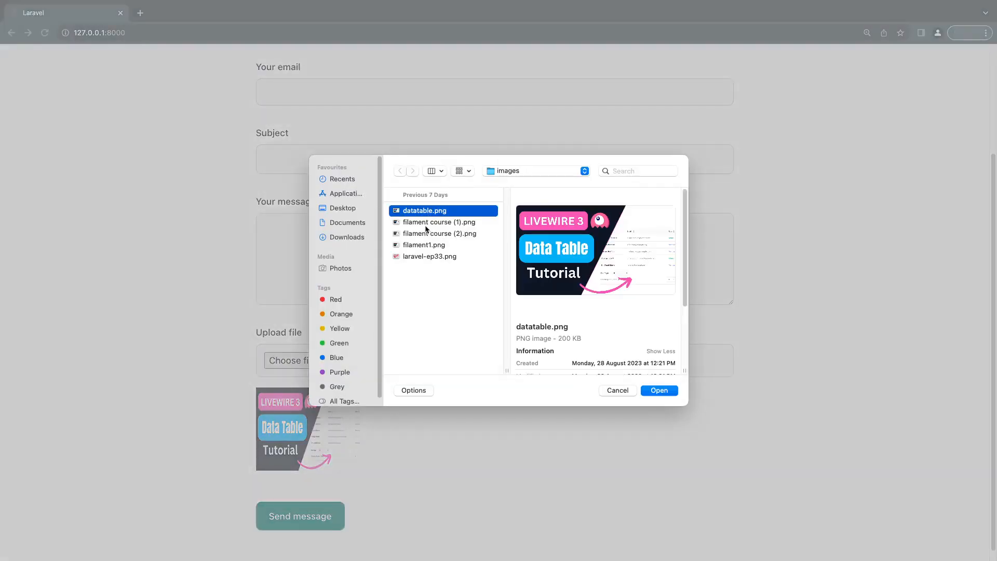
click(659, 389)
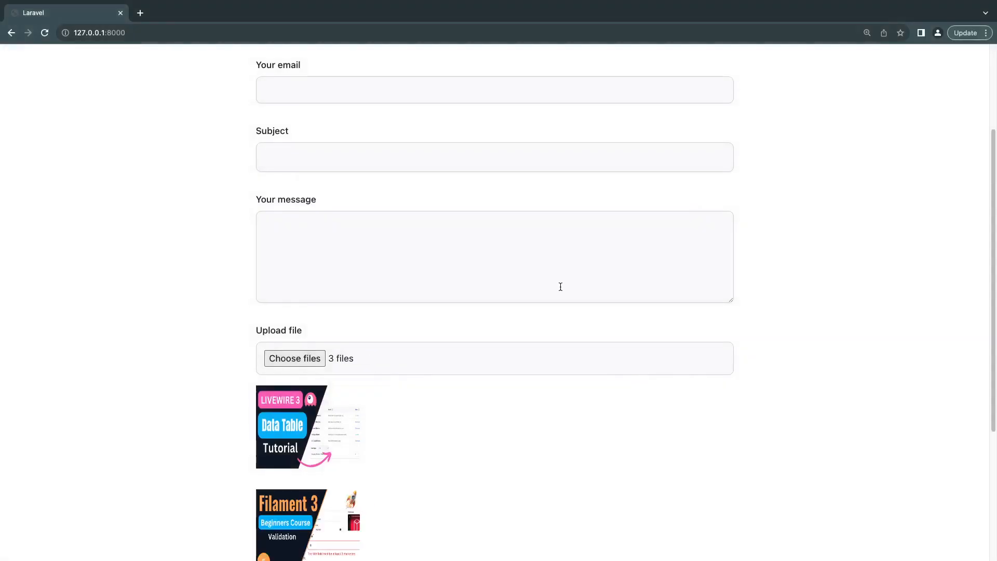
scroll(down, 3)
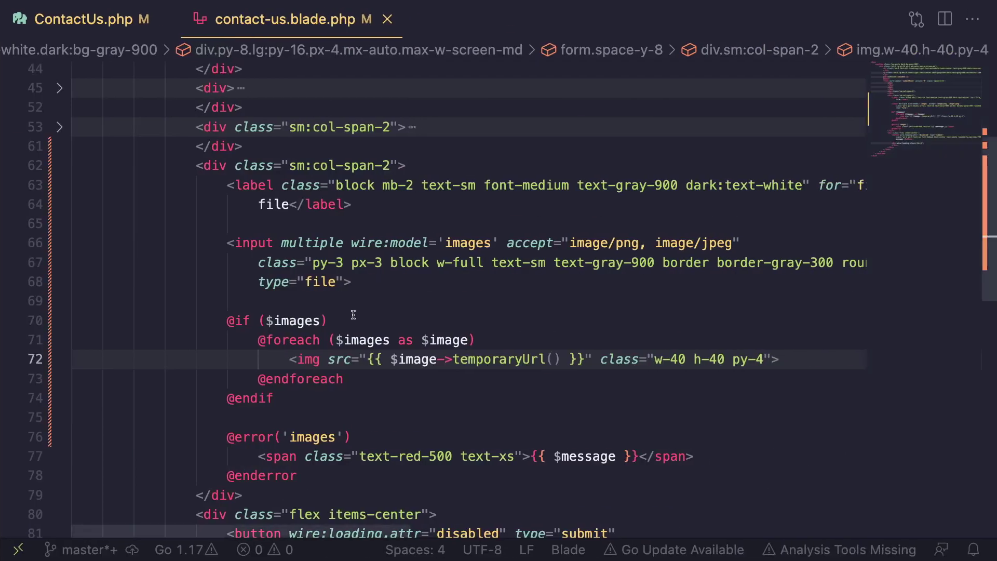
Step: Compare the Blade preview markup with the ContactUs component before editing submitForm
click(81, 19)
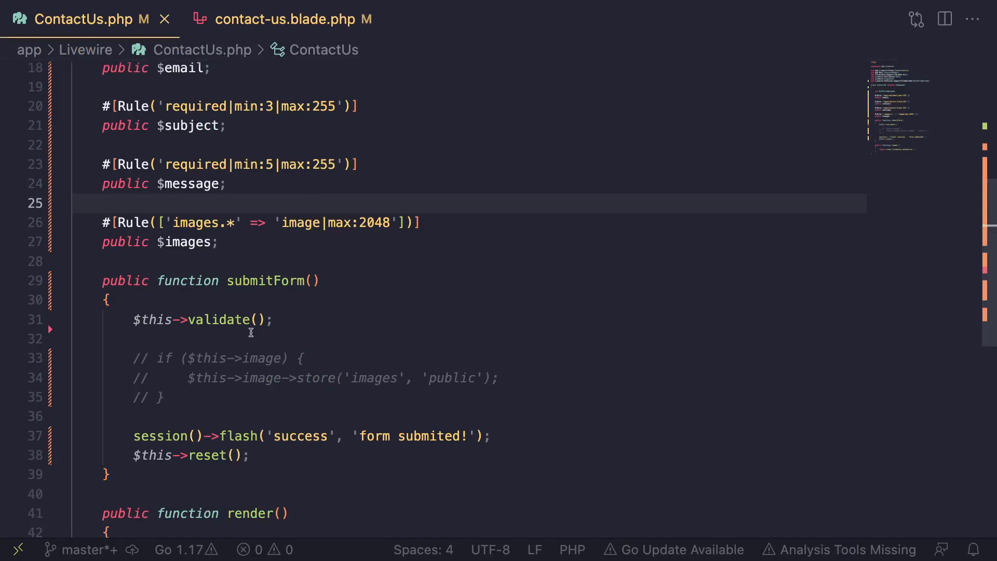
click(292, 19)
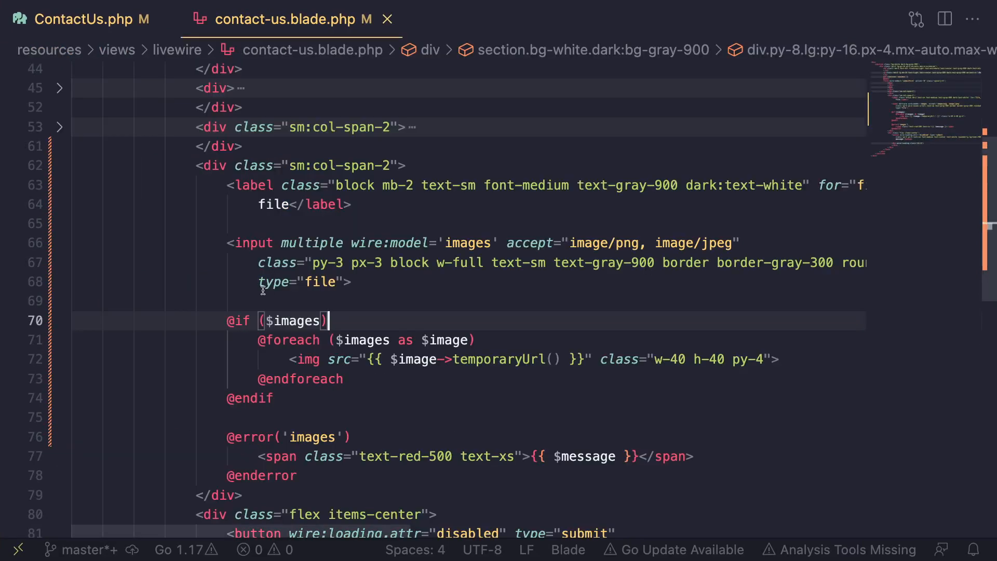
click(81, 19)
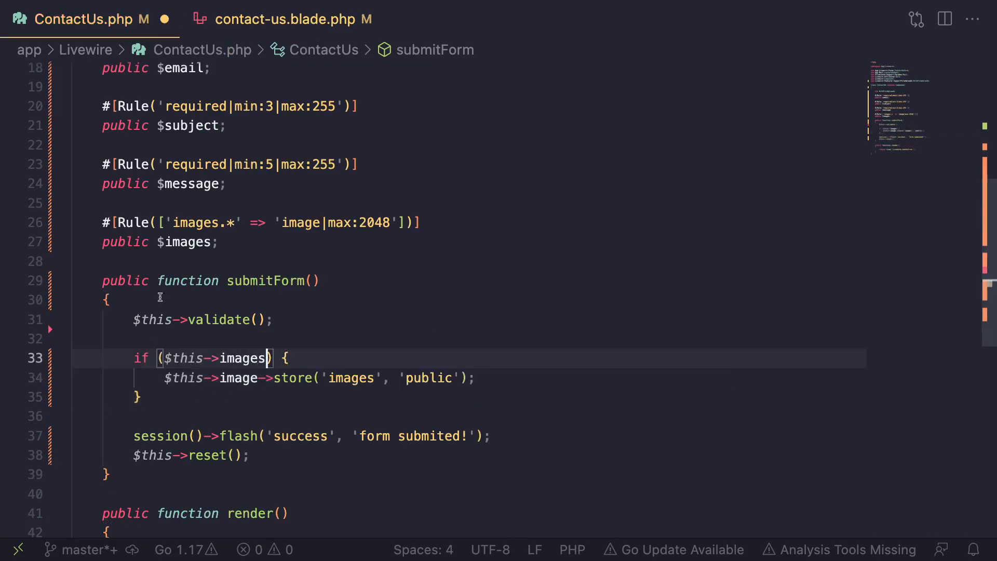
Step: Replace the if header with foreach ($this->images as $image) in submitForm
double_click(243, 358)
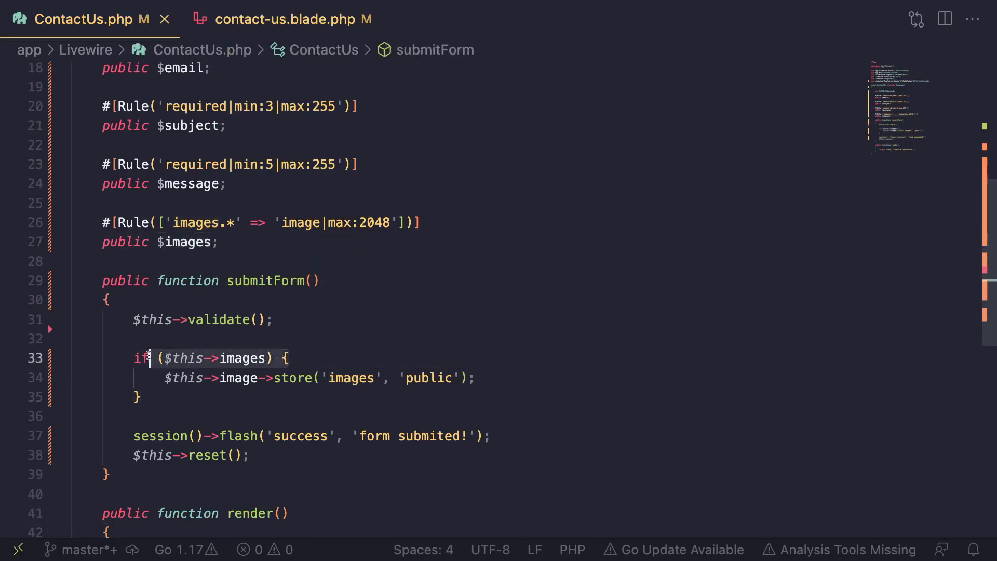
text(foreach()
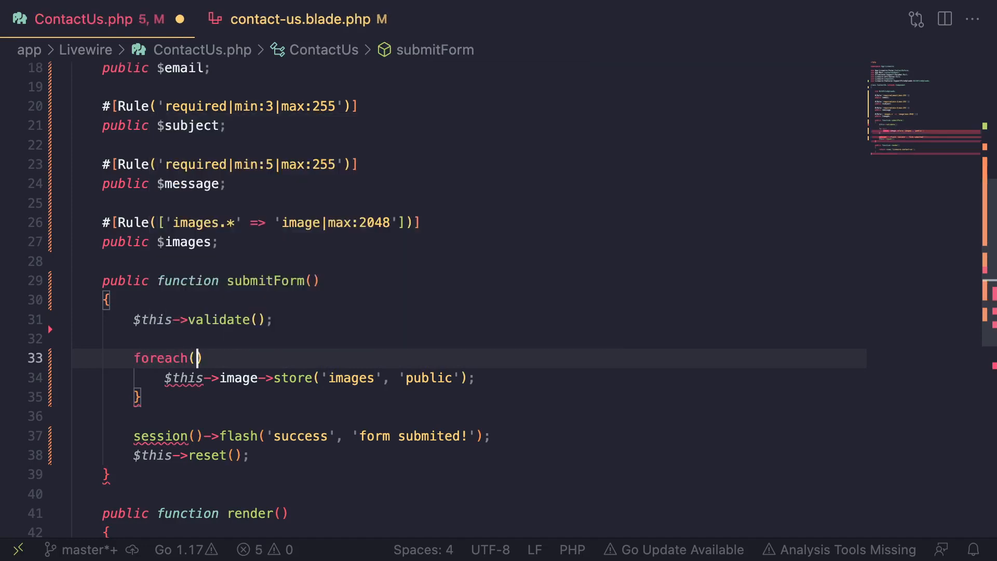
text($this->)
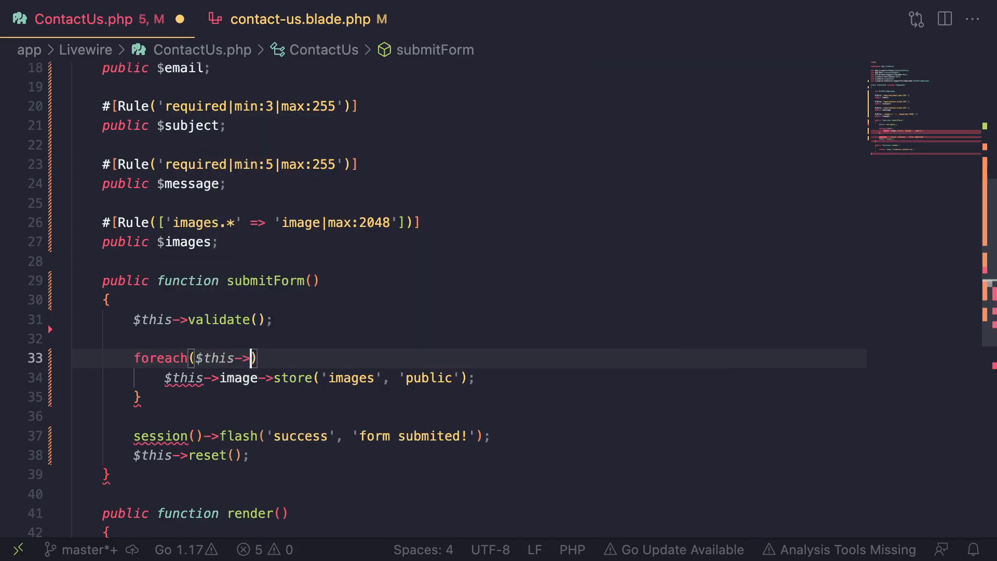
text(images)
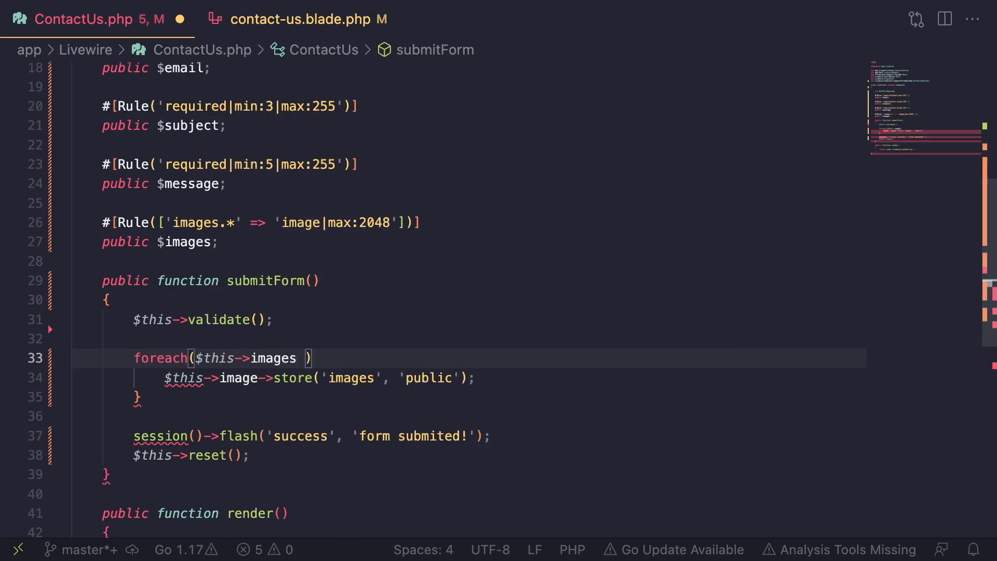
text(as $image)
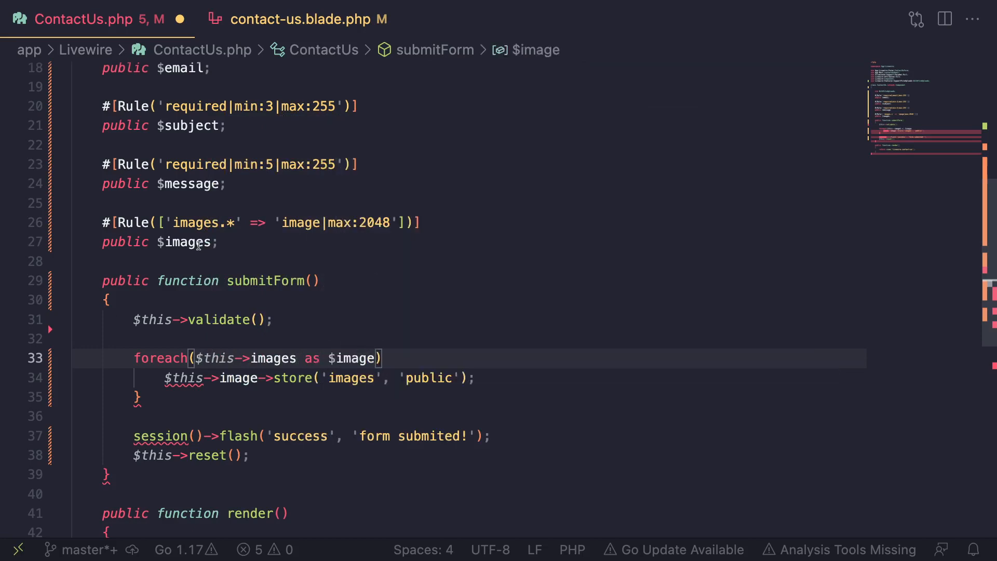
click(383, 358)
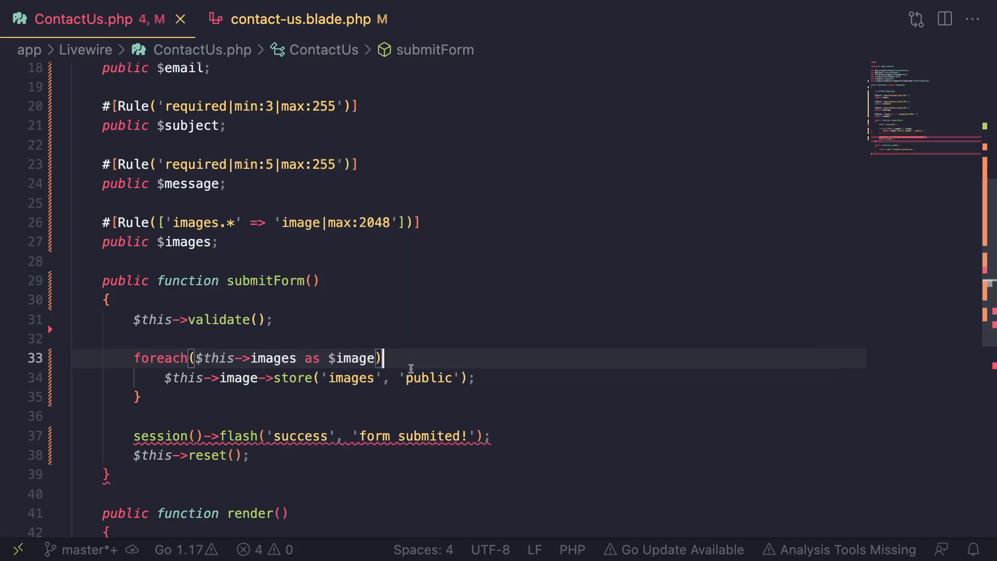
mouse_move(388, 395)
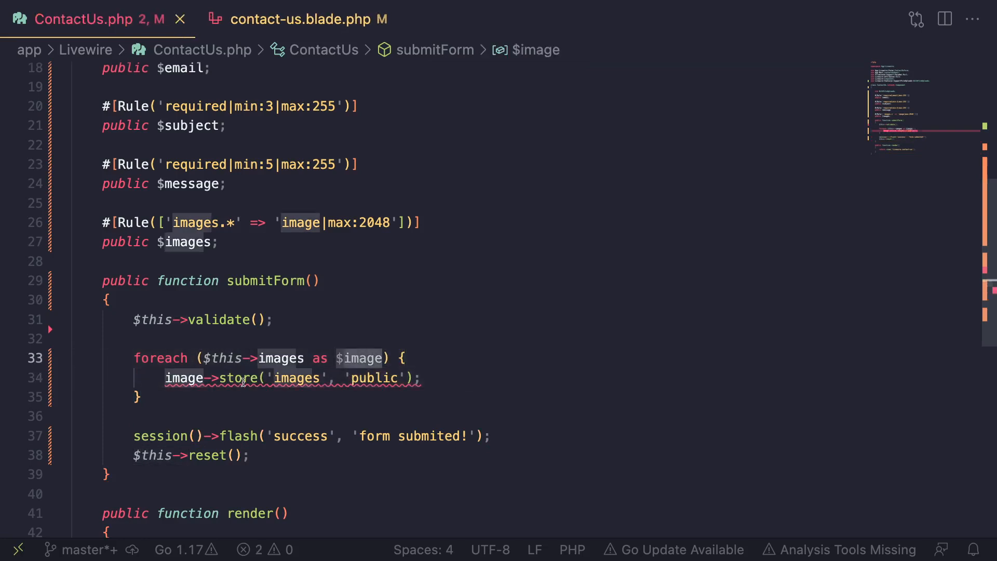
Step: Change line 34 to $image->store('images', 'public'), trying storeAs first then reverting to store
click(166, 378)
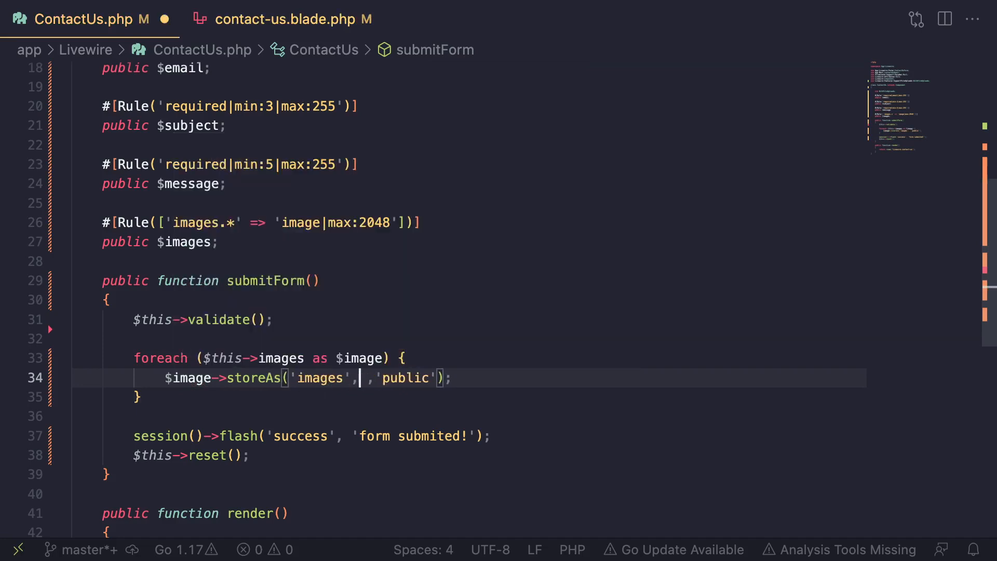
text('asdf)
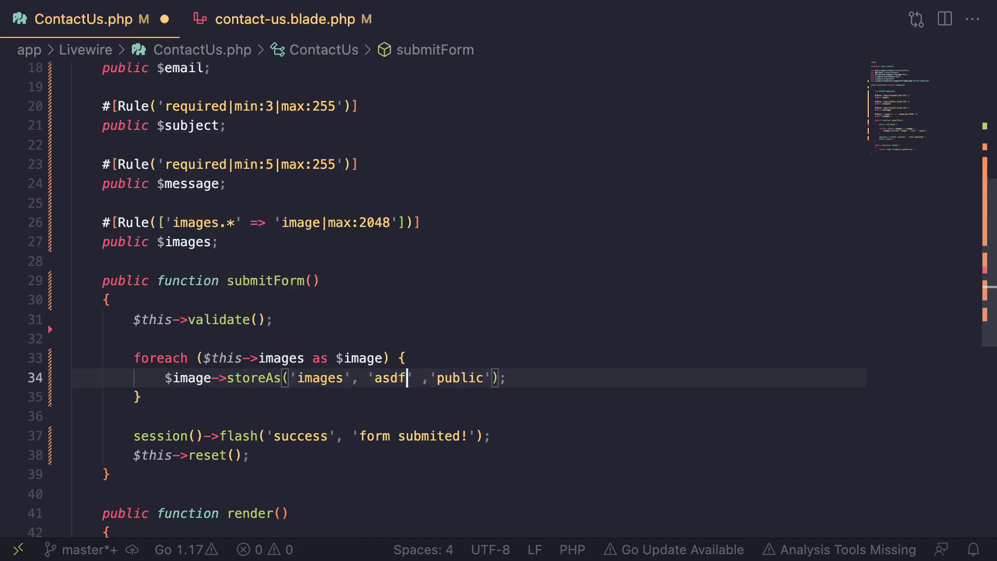
text(a)
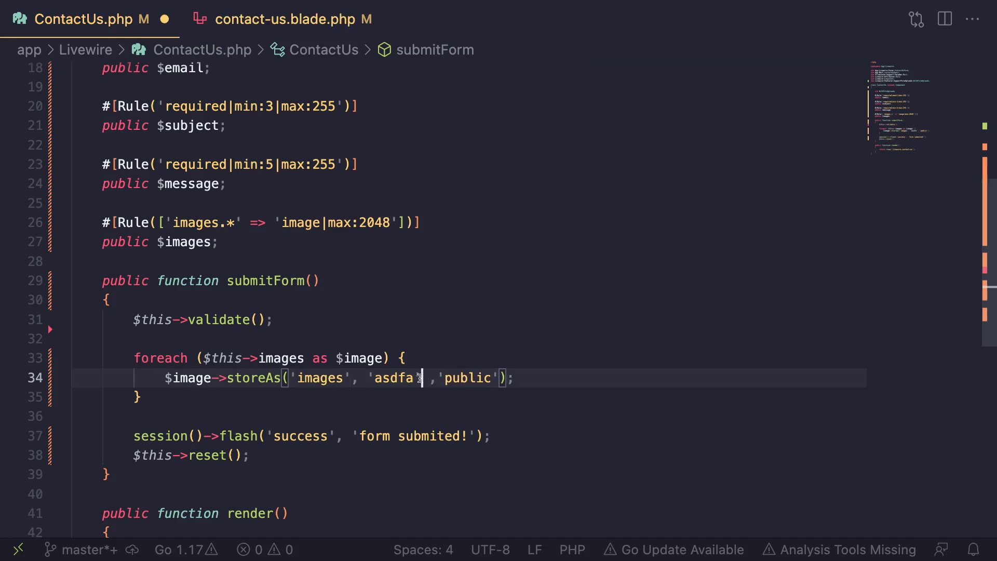
text(nam)
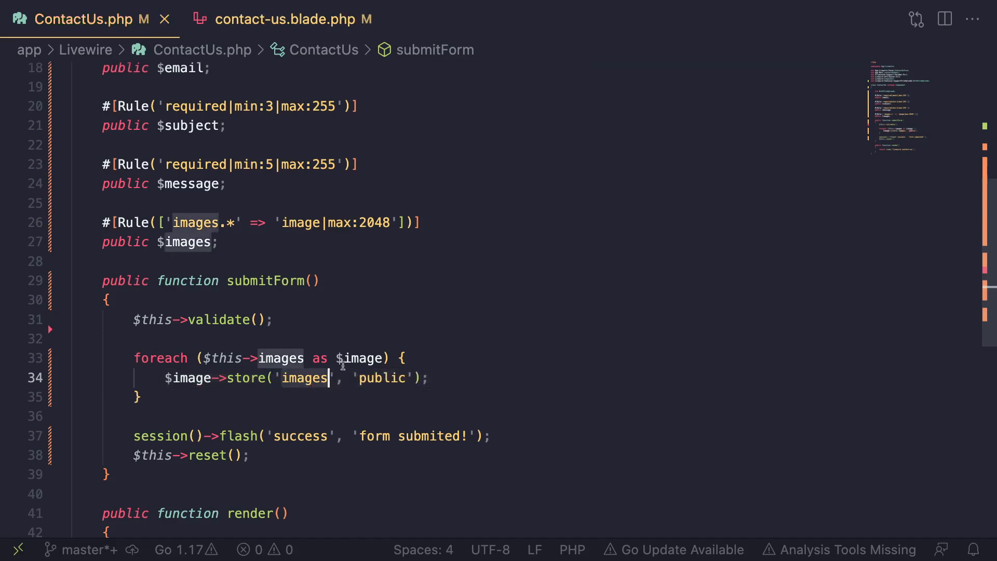
click(388, 378)
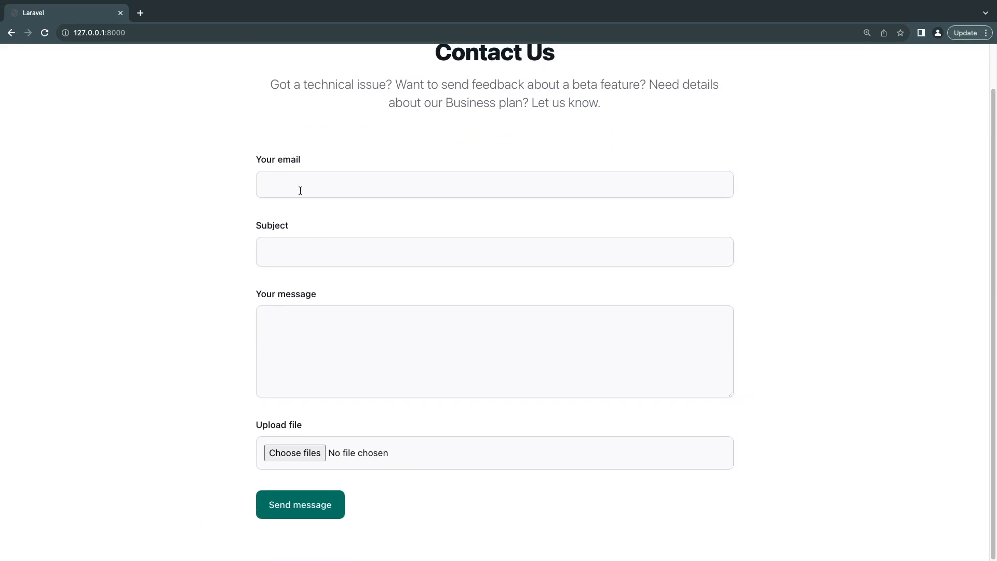
Step: Fill the message, attach three PNGs via Choose files, and send the form
text(sfasdfasf)
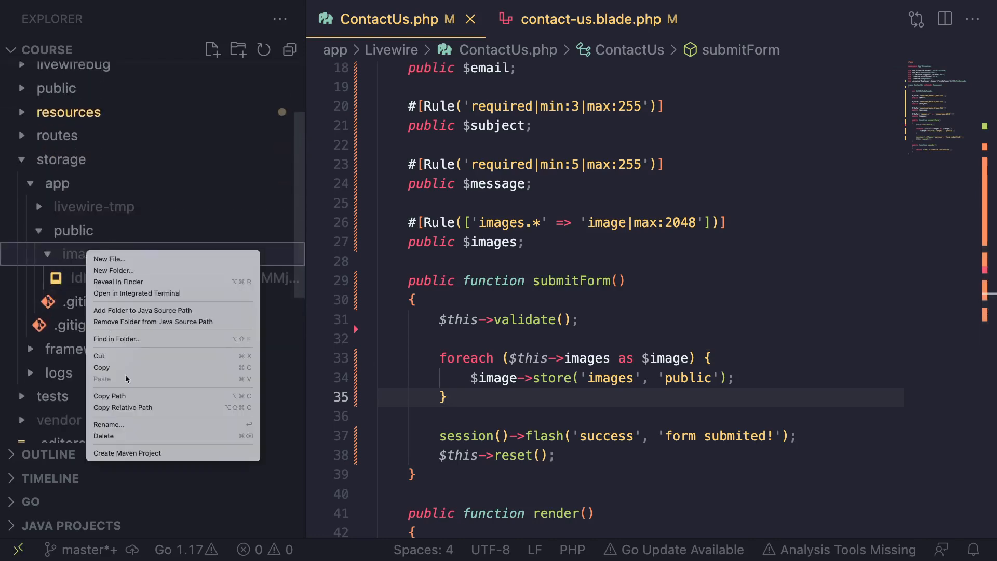
click(104, 435)
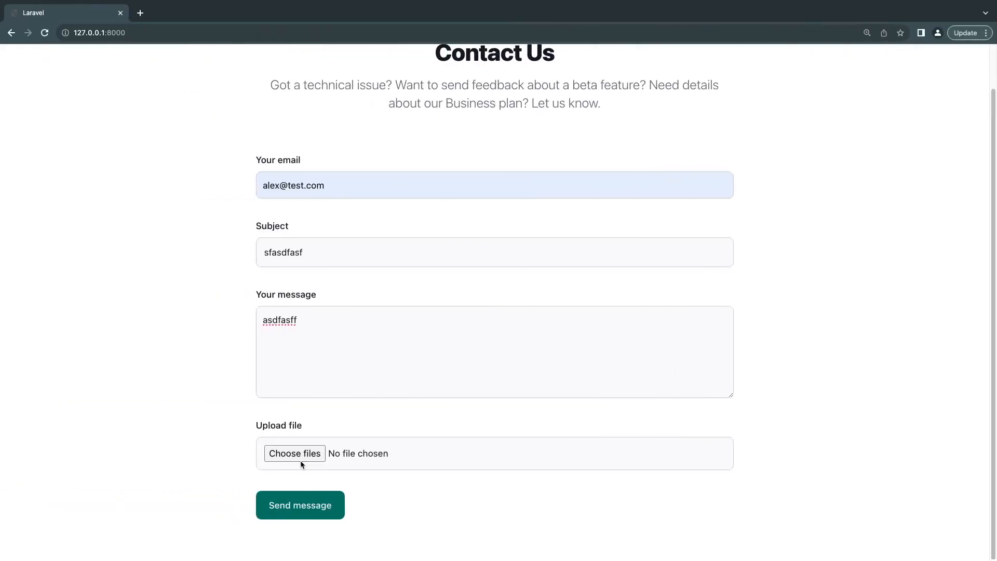
click(294, 453)
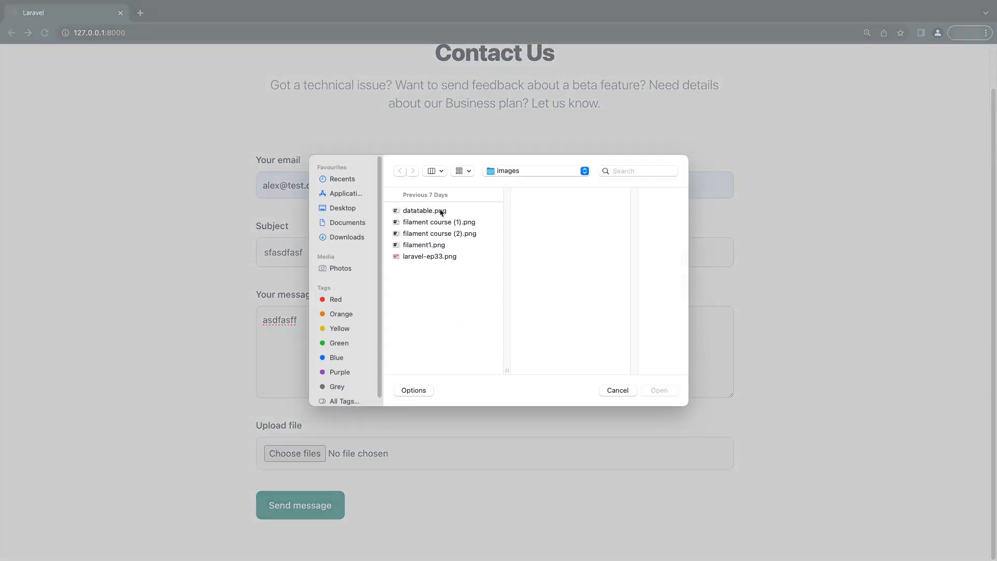
click(441, 234)
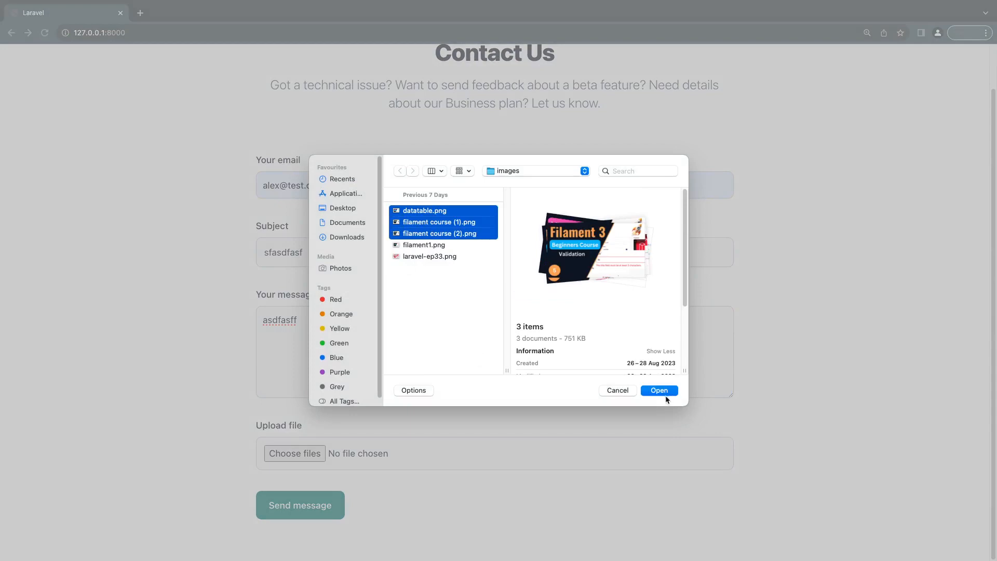
click(659, 389)
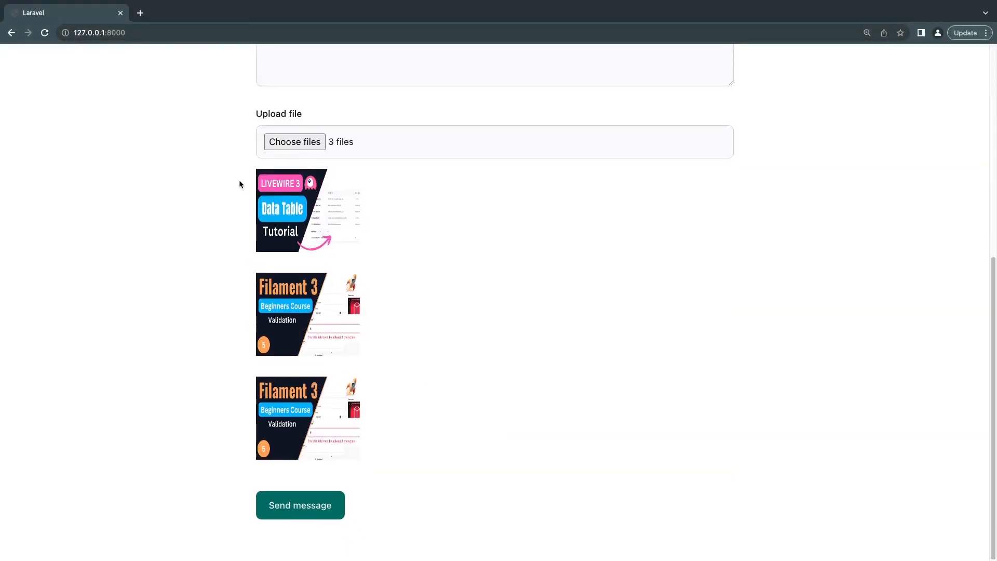
mouse_move(300, 505)
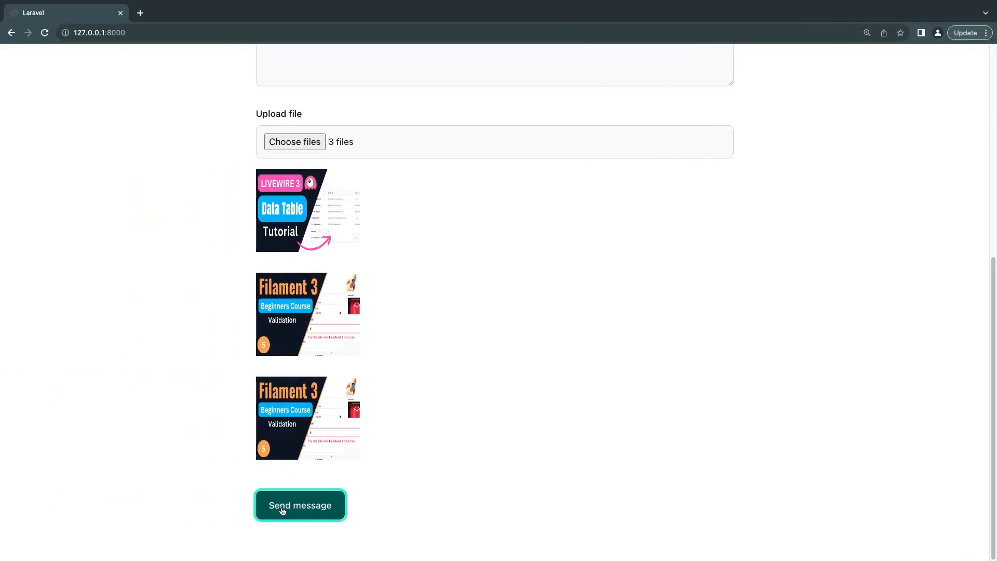
click(299, 505)
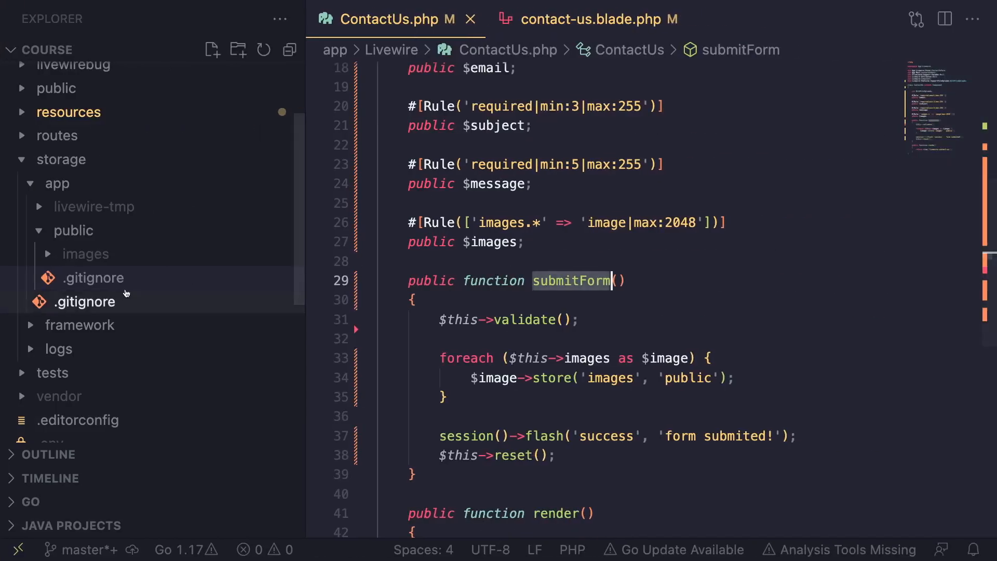
Step: Expand storage/app/public/images in the Explorer to reveal the three stored uploads
click(85, 253)
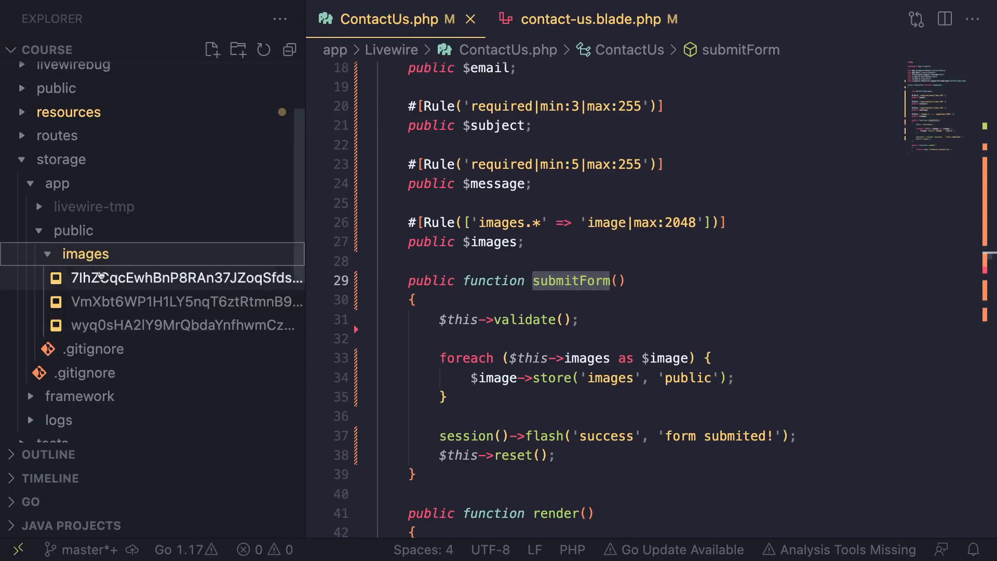
click(187, 301)
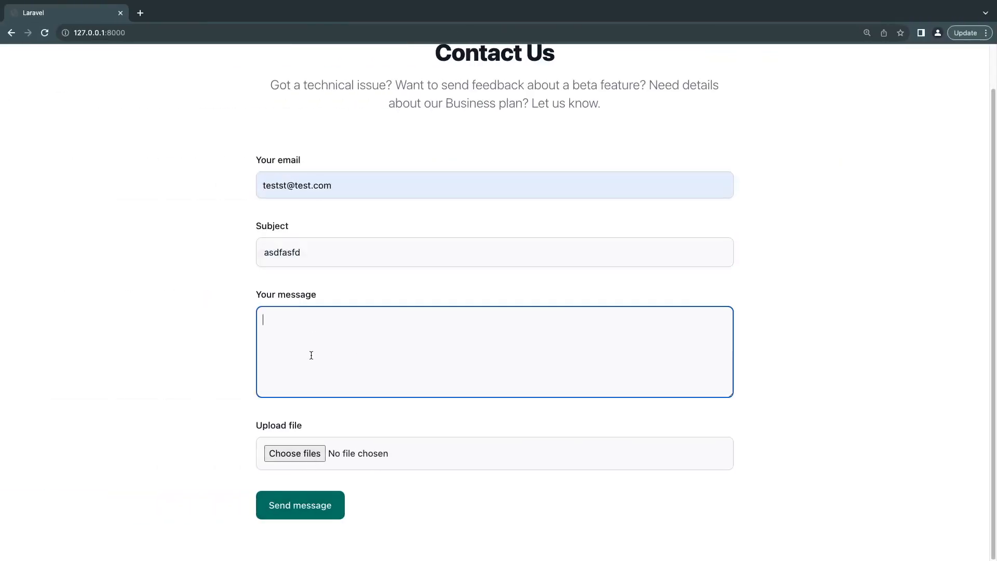
Step: Submit the form without images and read the 'foreach() argument ... null given' error at ContactUs.php line 33
click(299, 504)
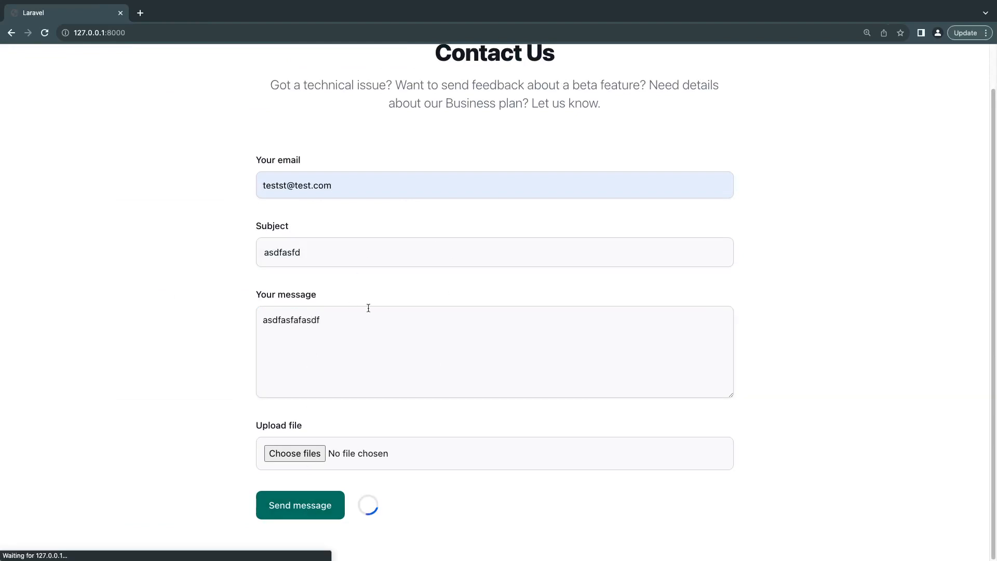
click(299, 504)
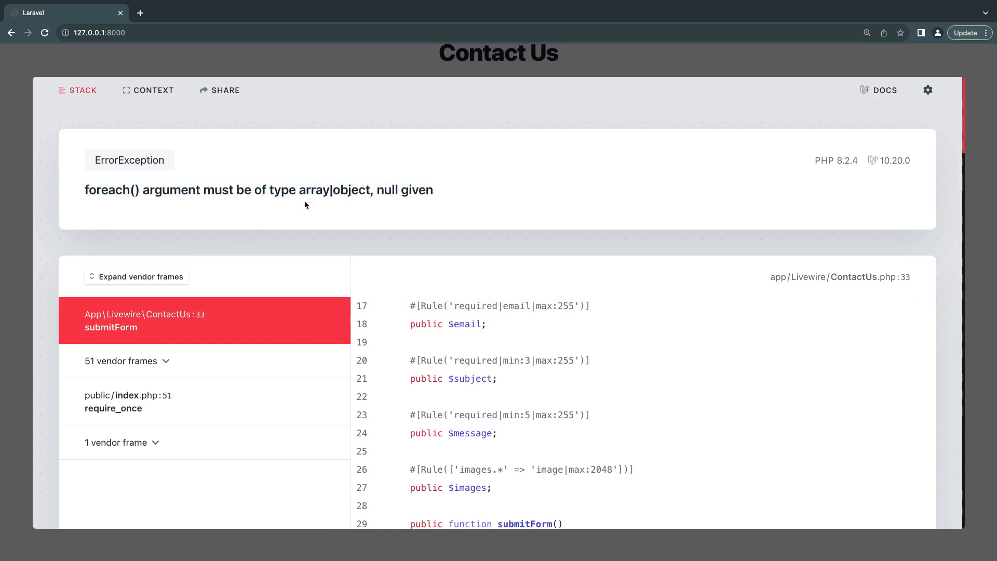
scroll(down, 3)
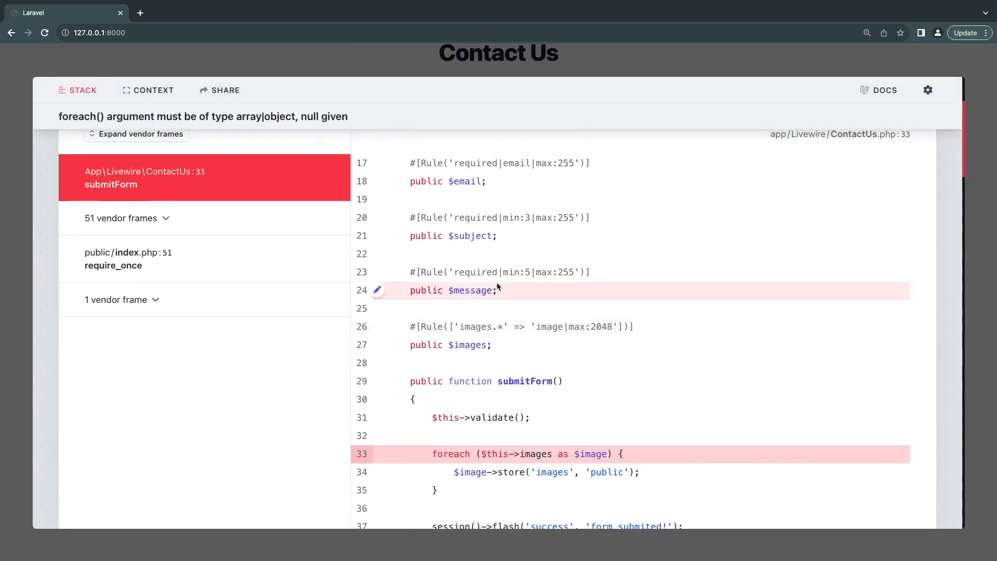
scroll(up, 3)
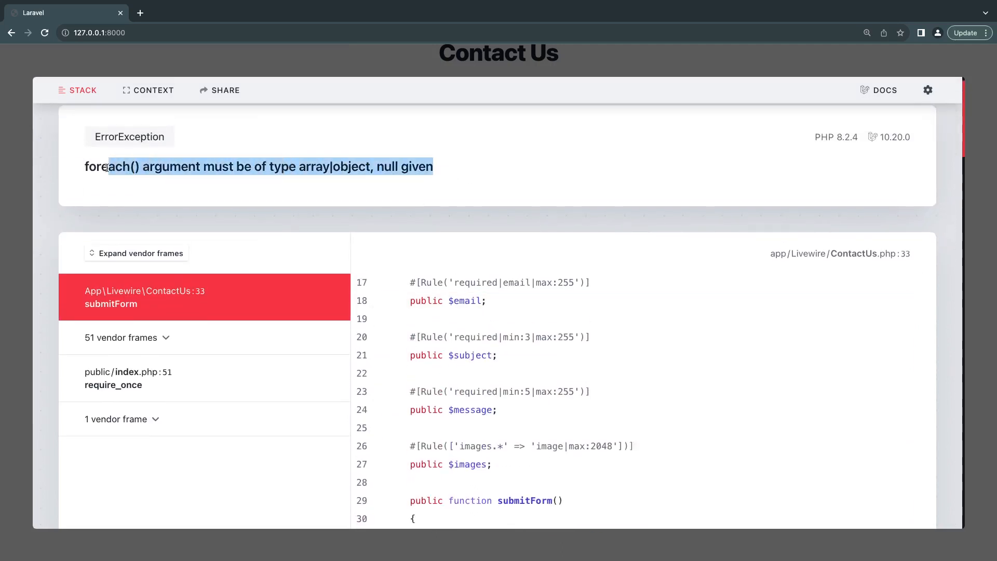
click(398, 167)
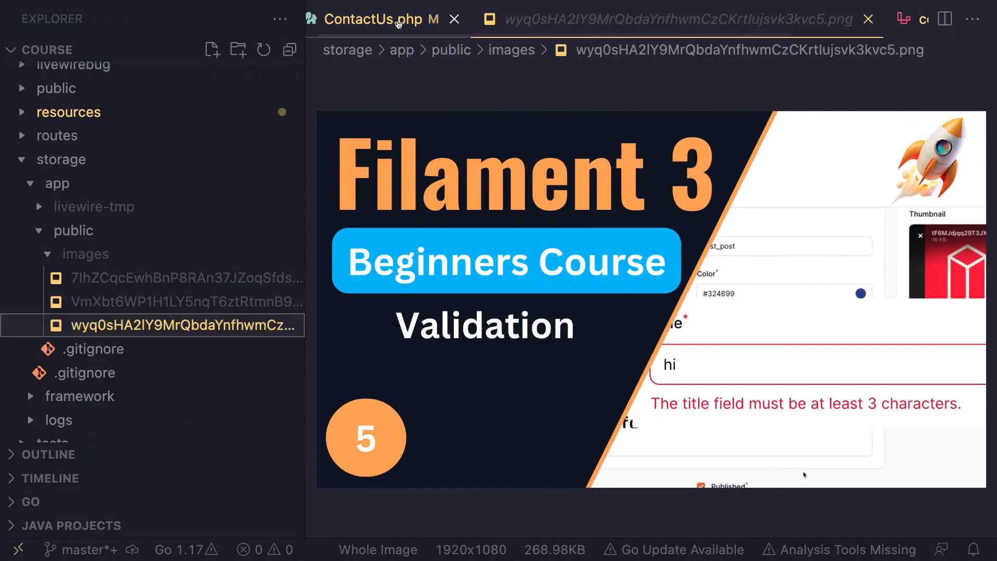
Step: Begin an if (is_array($this->images)) check before the foreach in submitForm
click(375, 19)
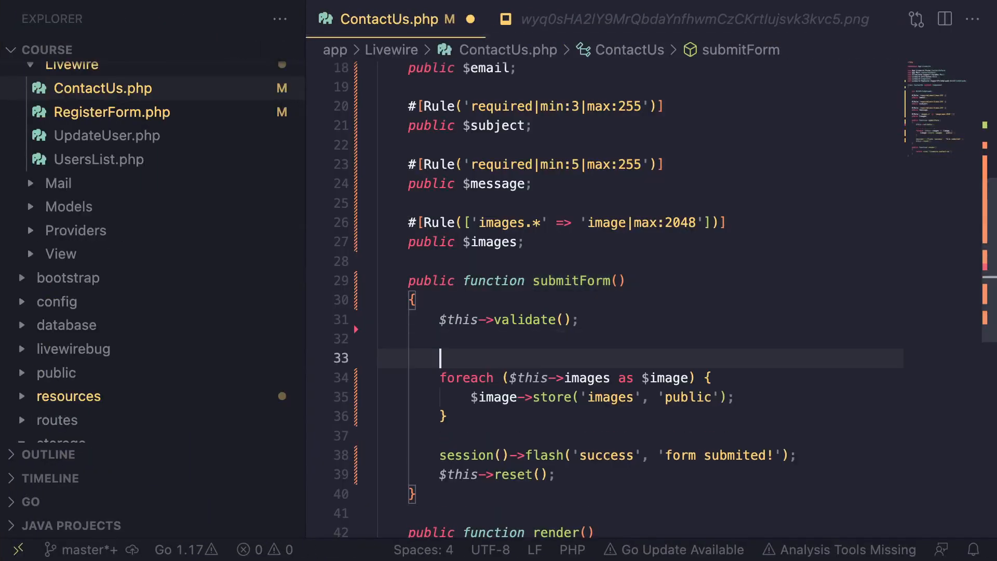
text(if)
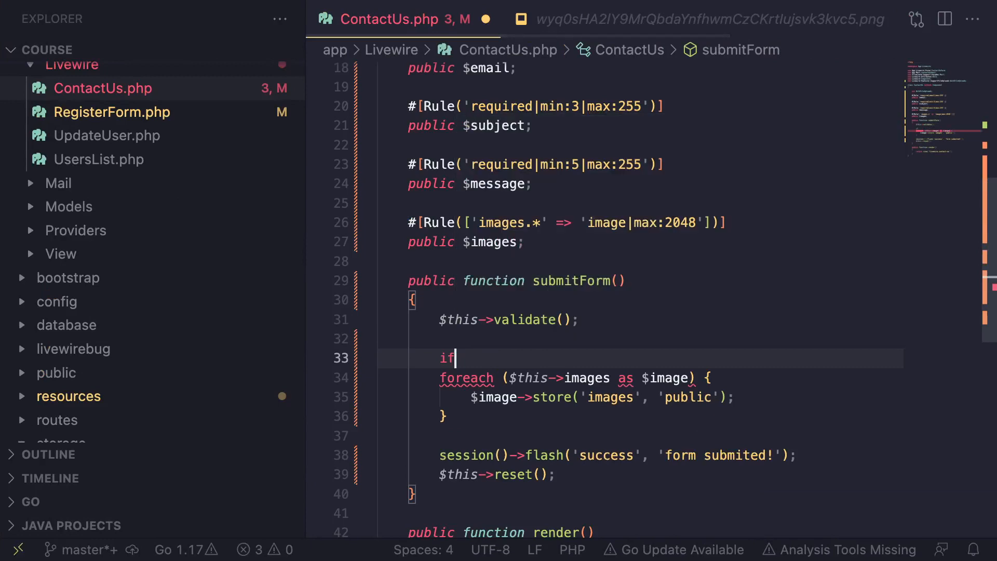
text((is)
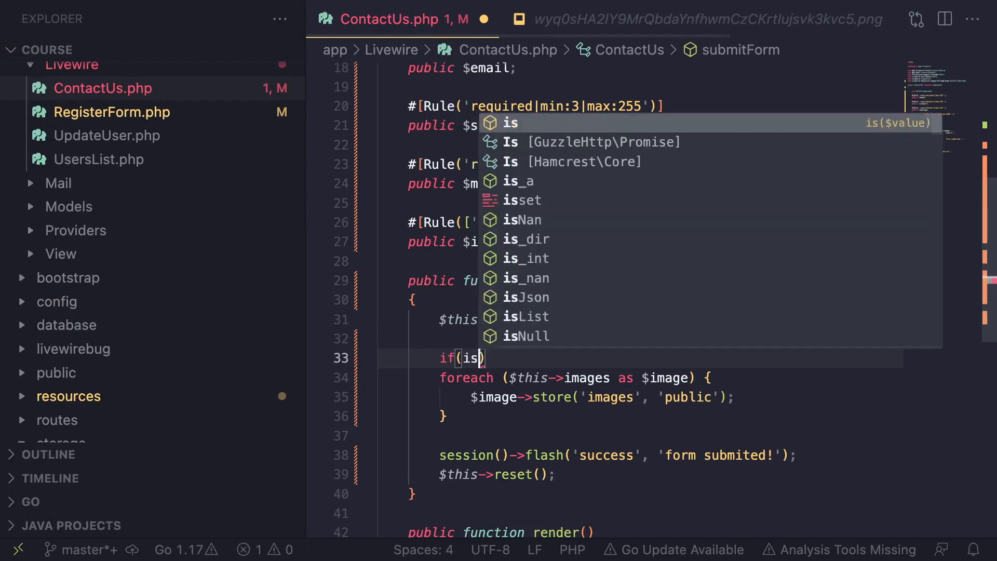
text(Ar)
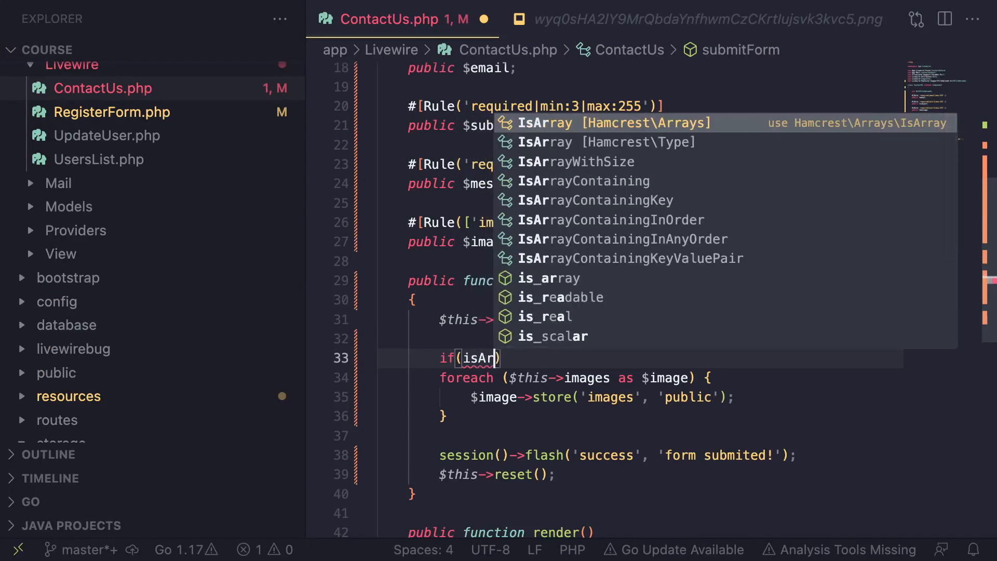
text(_array($this-)
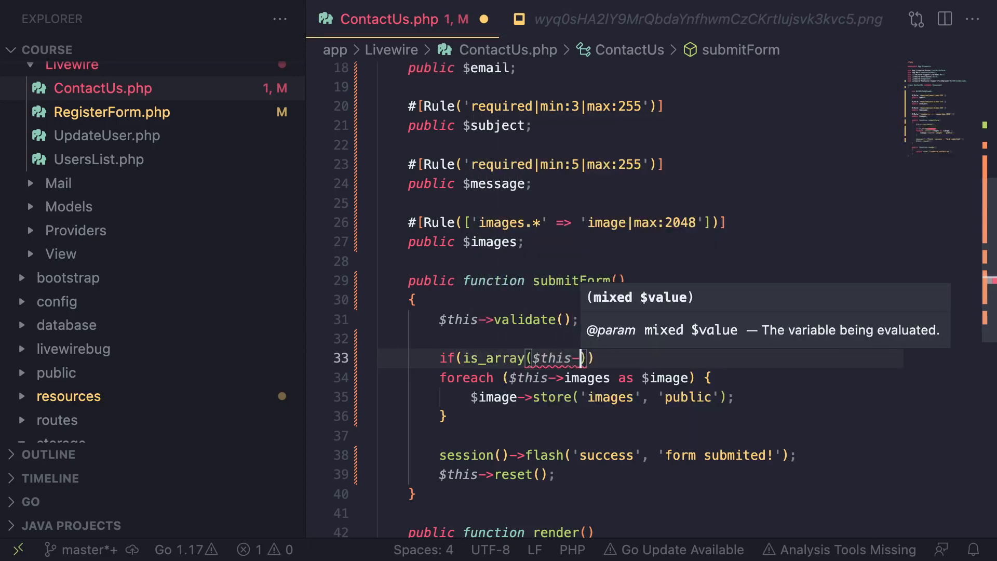
text(images)
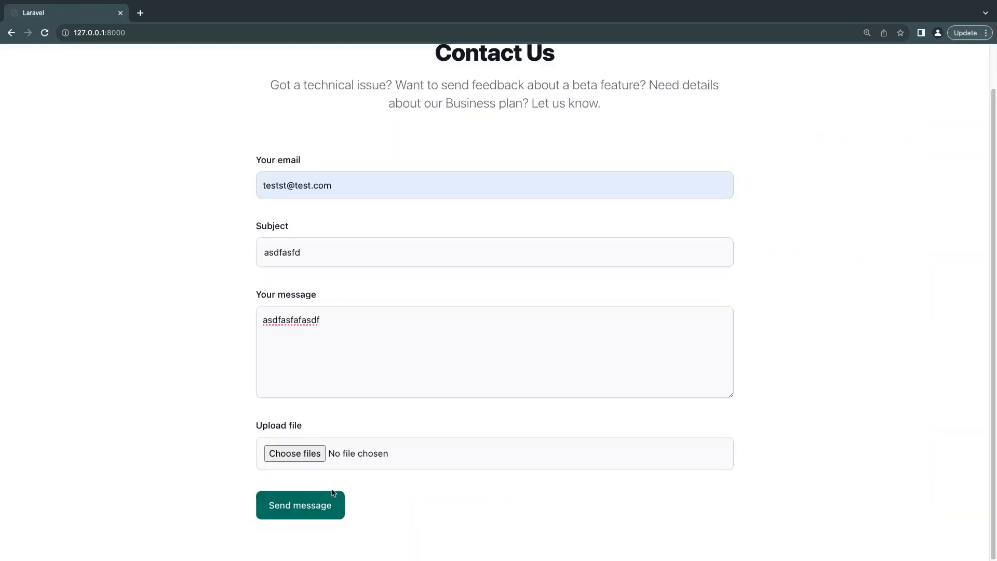
Step: Switch to the browser and submit the form with no files attached
key(alt+tab)
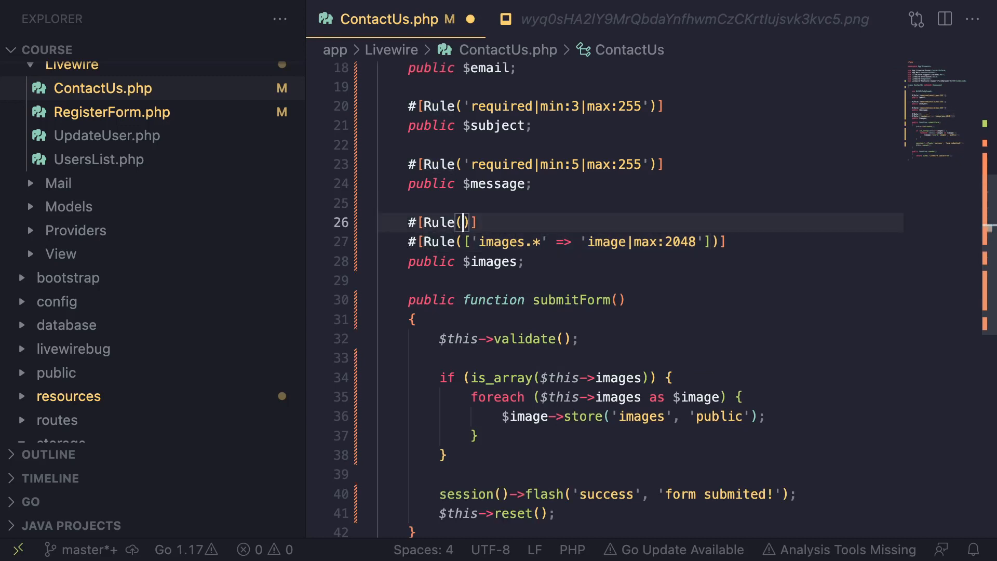
Step: Add #[Rule('required')] above the images.* rule on the $images property
text('')
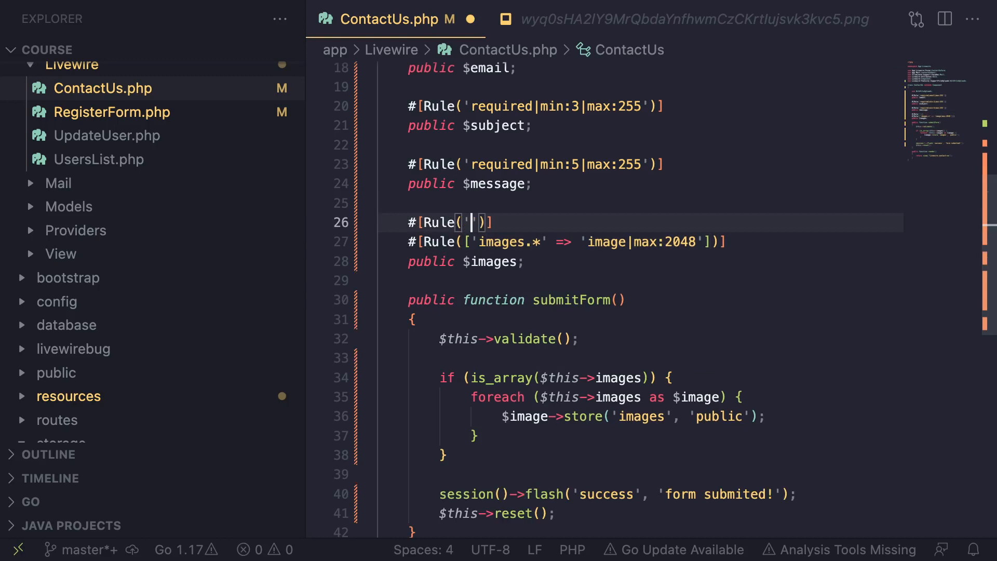
text(required)
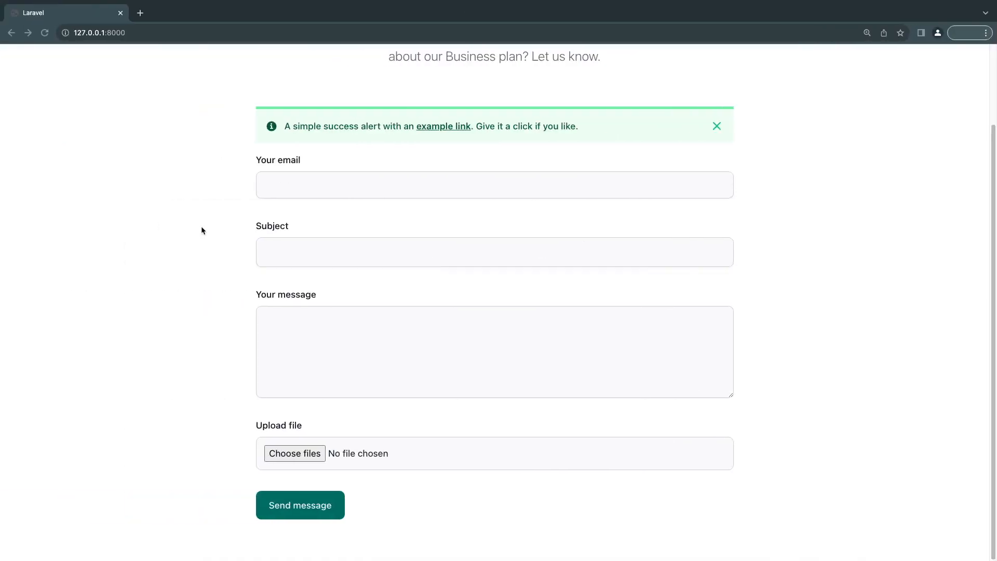
Step: Submit the empty contact form and see every field, images included, flagged as required
click(716, 125)
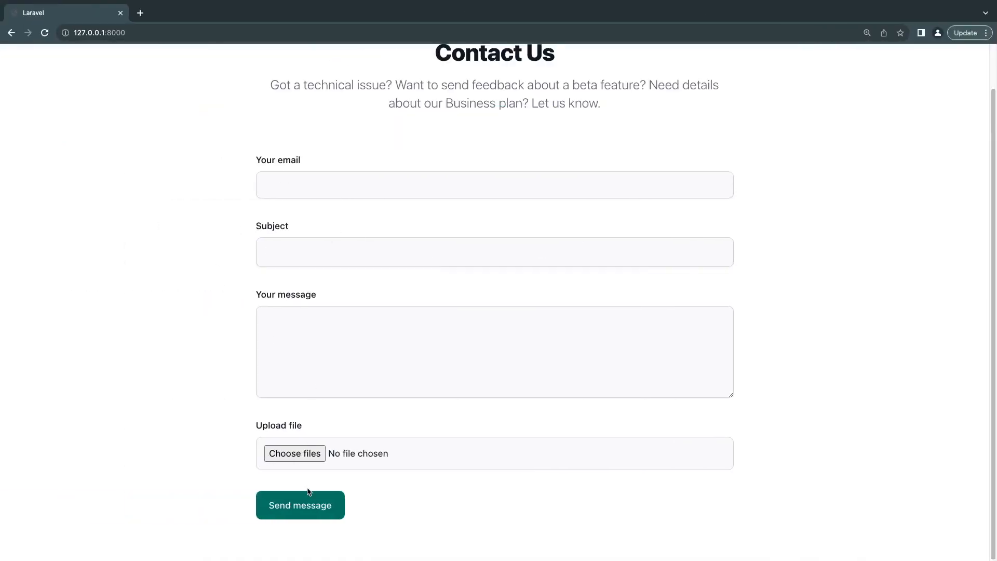
click(299, 505)
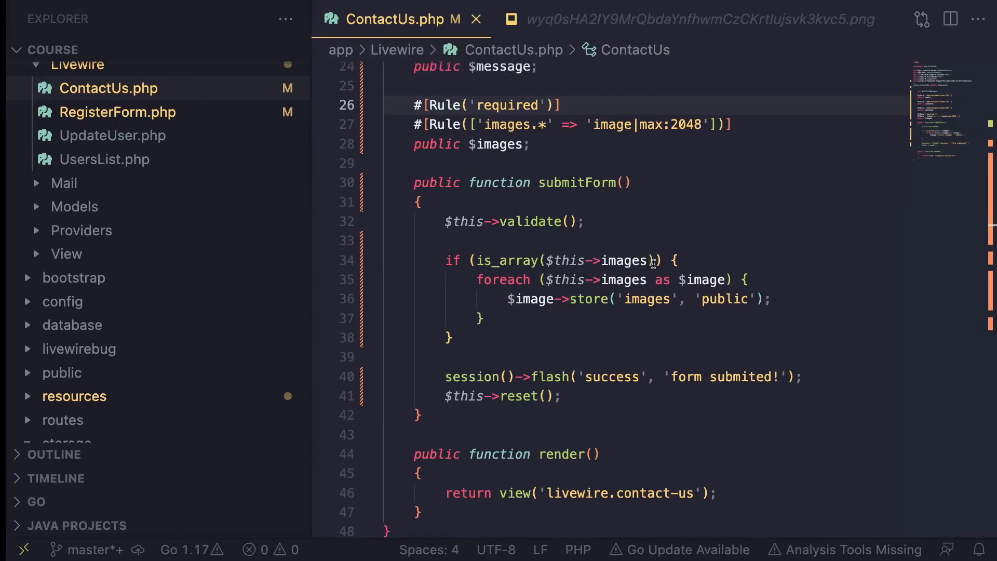
scroll(up, 3)
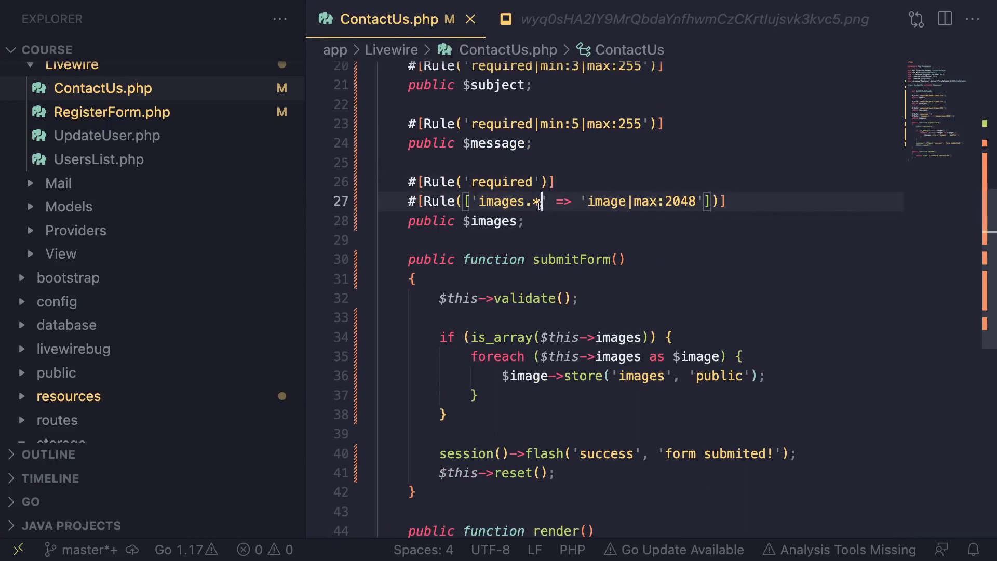
click(505, 182)
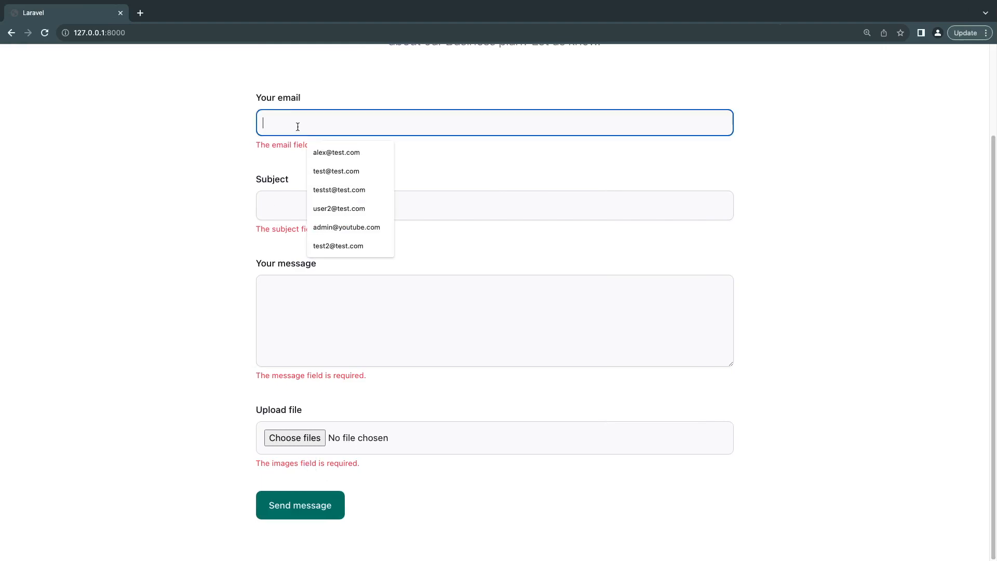
Step: Autofill the email, attach two images via Choose files, and send the form
click(336, 151)
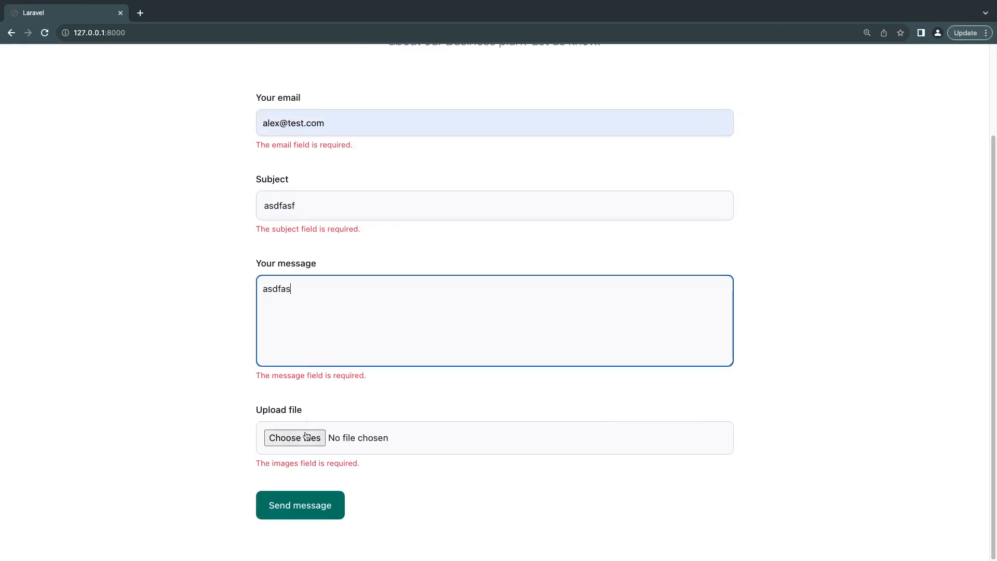
click(294, 437)
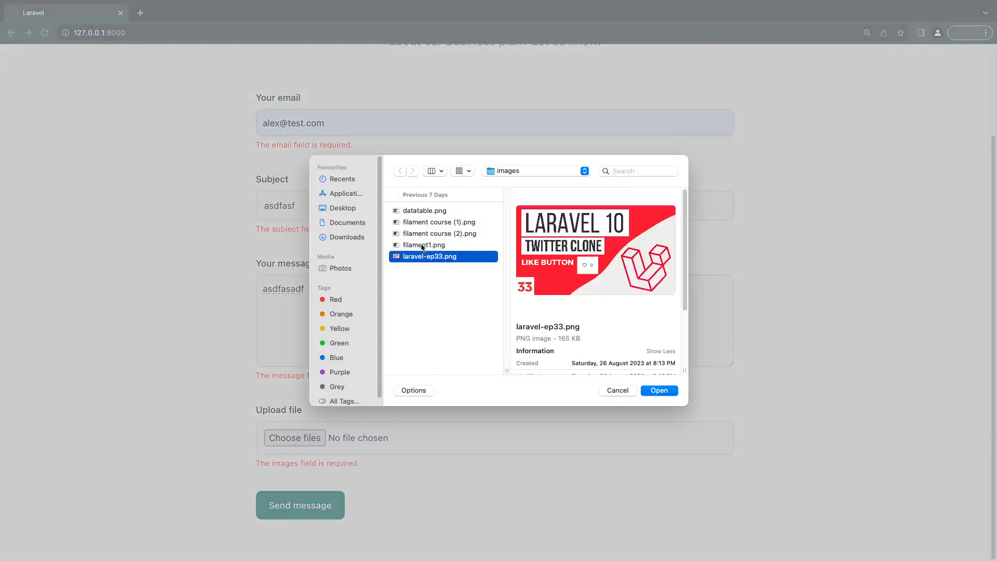
click(658, 389)
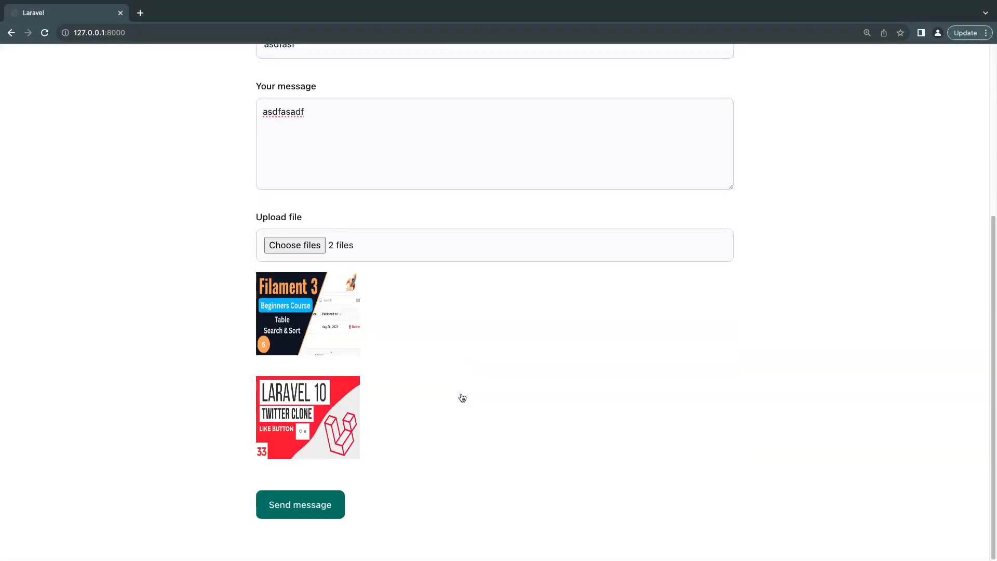
mouse_move(422, 348)
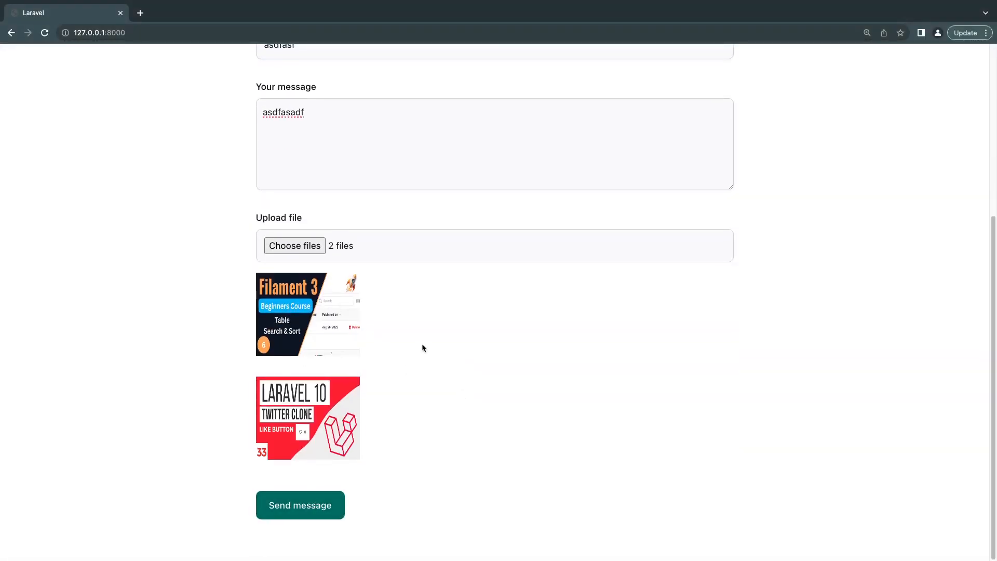
click(299, 504)
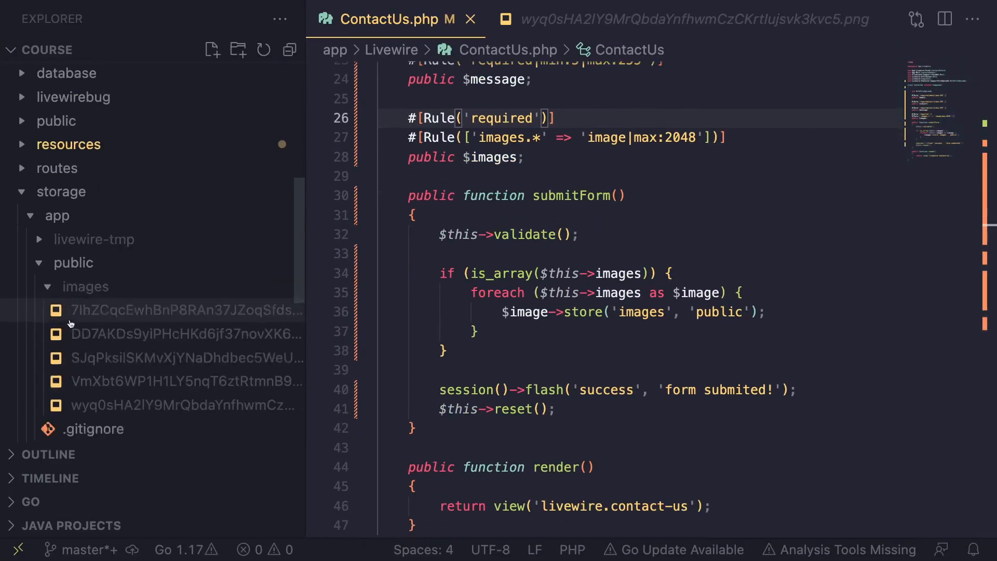
Step: Preview the newly stored image files in public/images, then return to the form showing a success alert
click(185, 381)
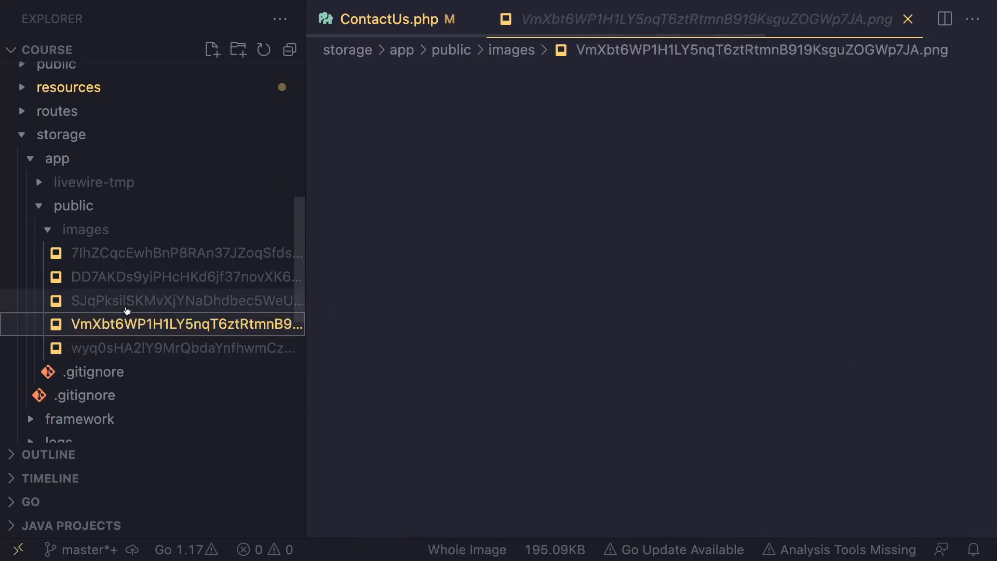
click(185, 252)
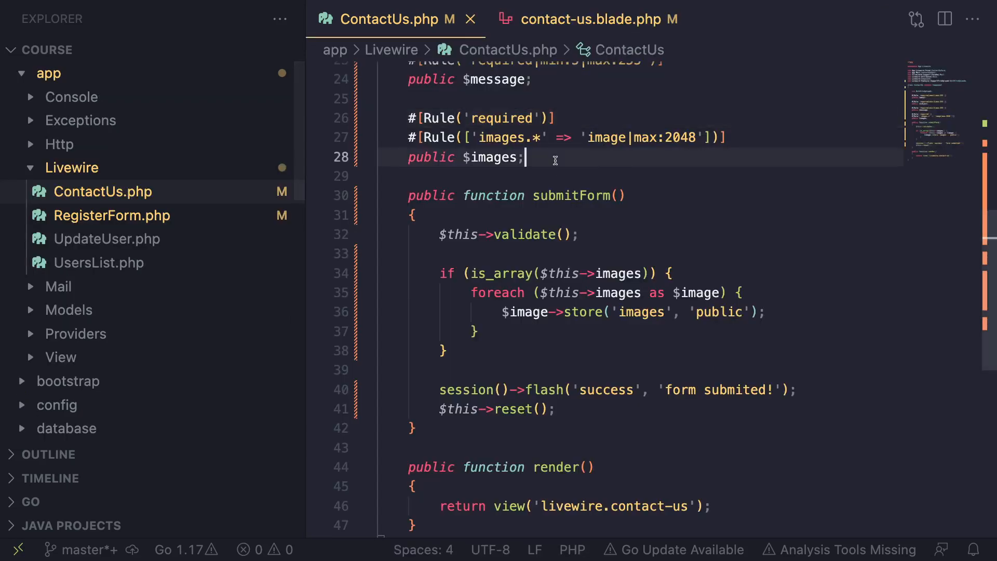
click(596, 18)
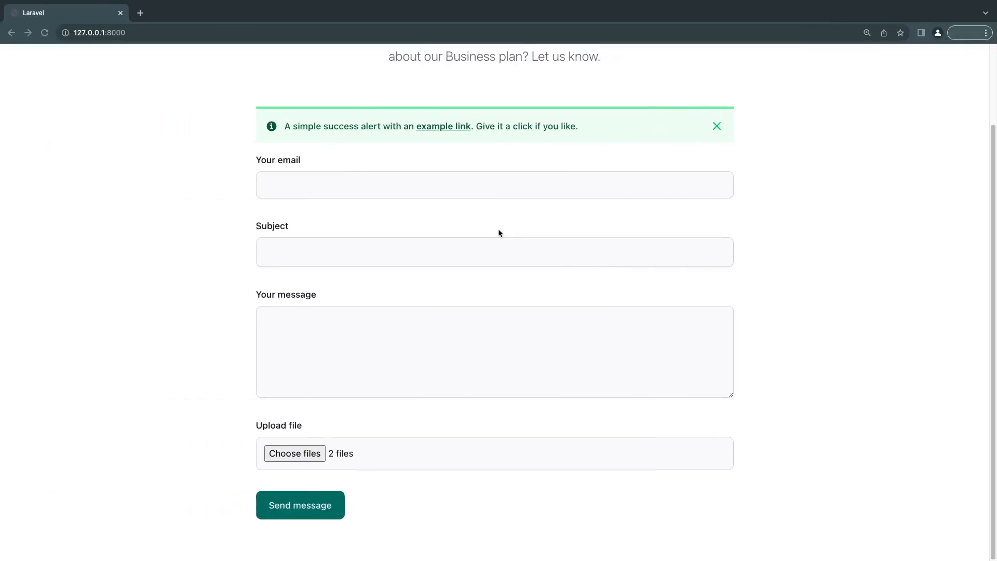
scroll(up, 3)
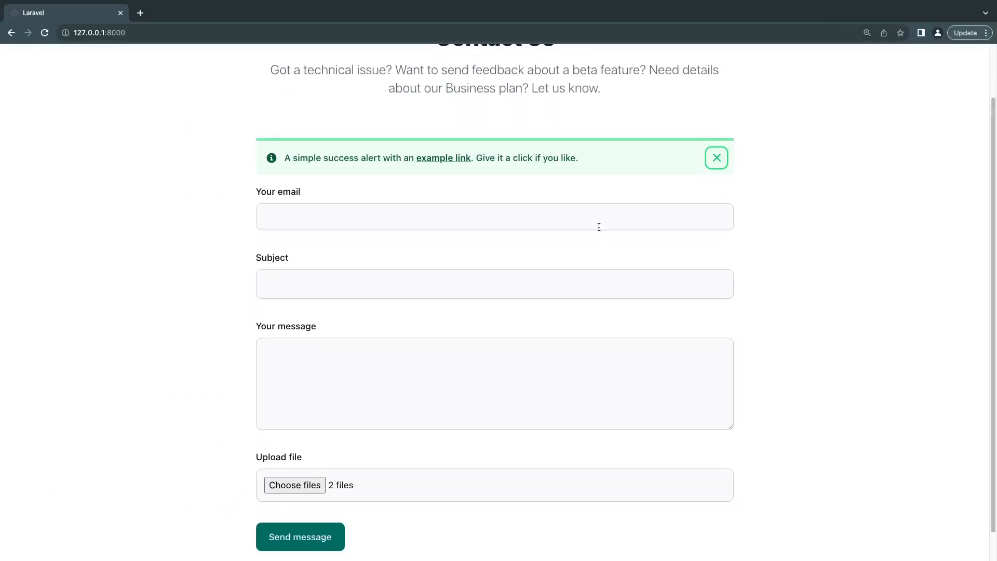